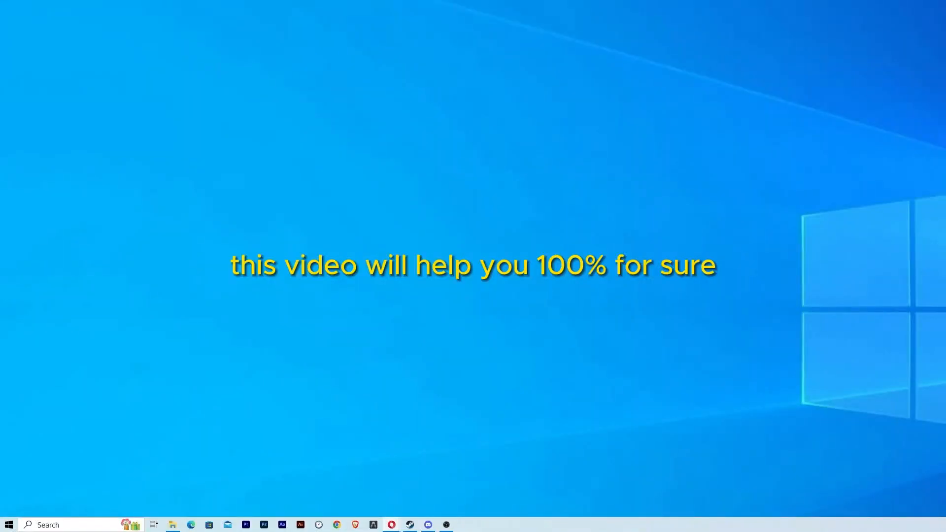
{"action": "mouse_move", "coordinate": [303, 511]}
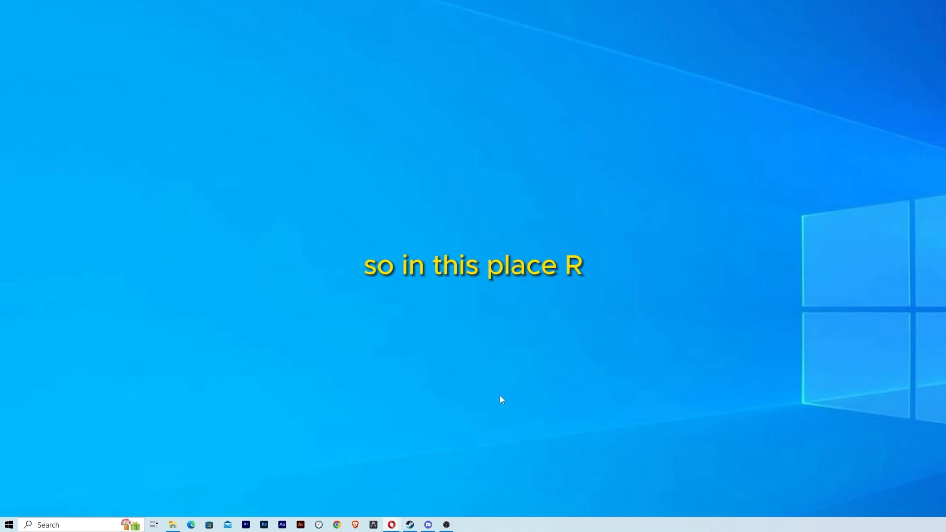
Bring up Run with Win+R and enter msconfig without submitting it
{"action": "key", "text": "Win+r"}
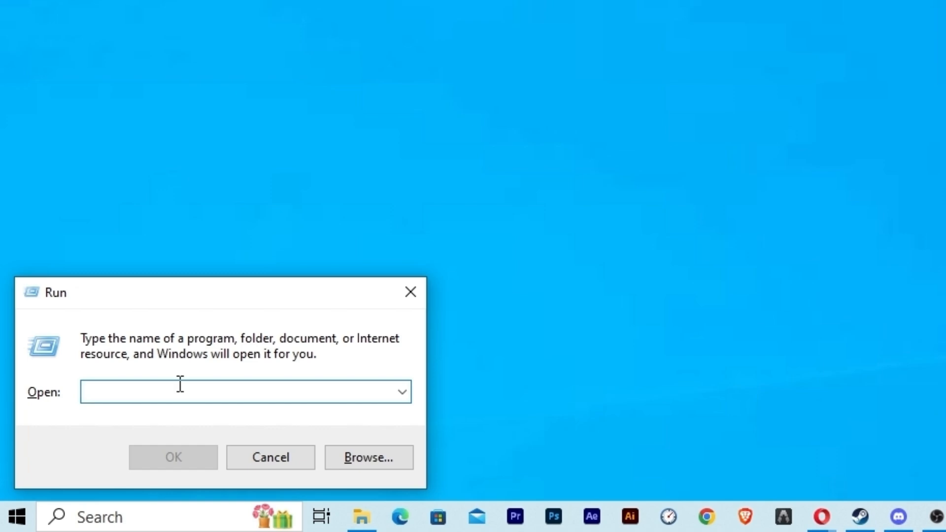
{"action": "type", "text": "mscp"}
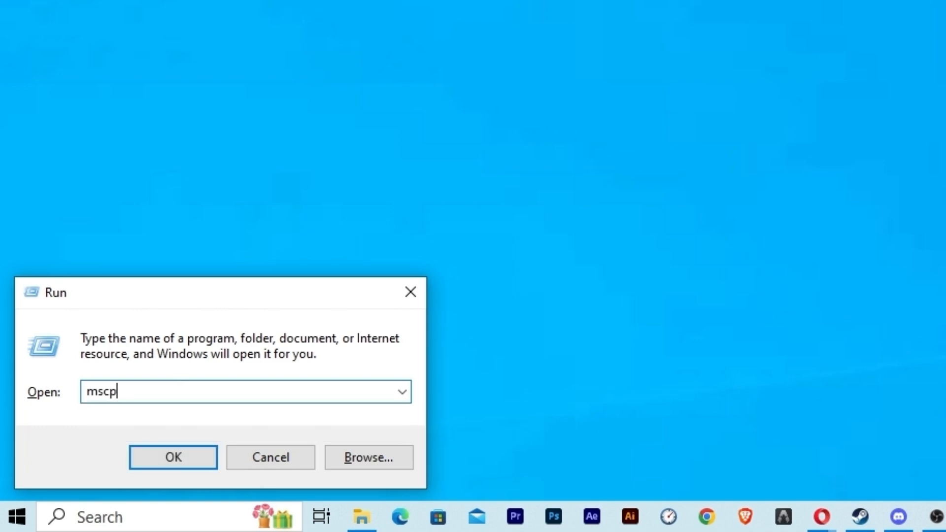
{"action": "type", "text": "onfig"}
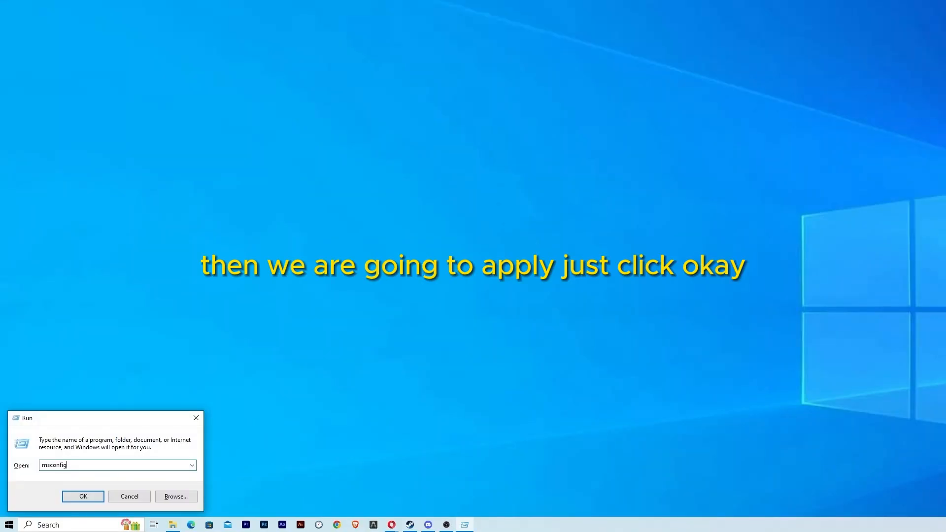
Launch System Configuration and switch to the Boot settings for the Windows 10 entry
{"action": "left_click", "coordinate": [83, 497]}
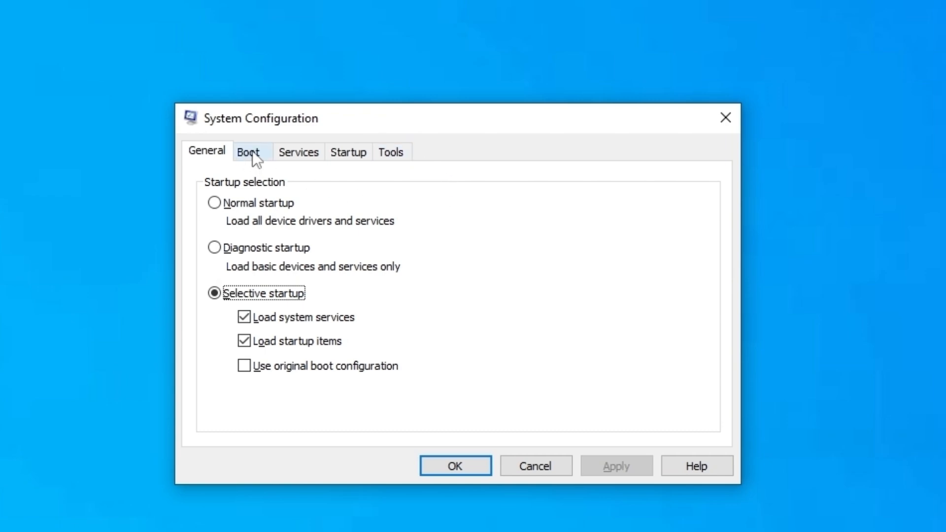
{"action": "left_click", "coordinate": [249, 152]}
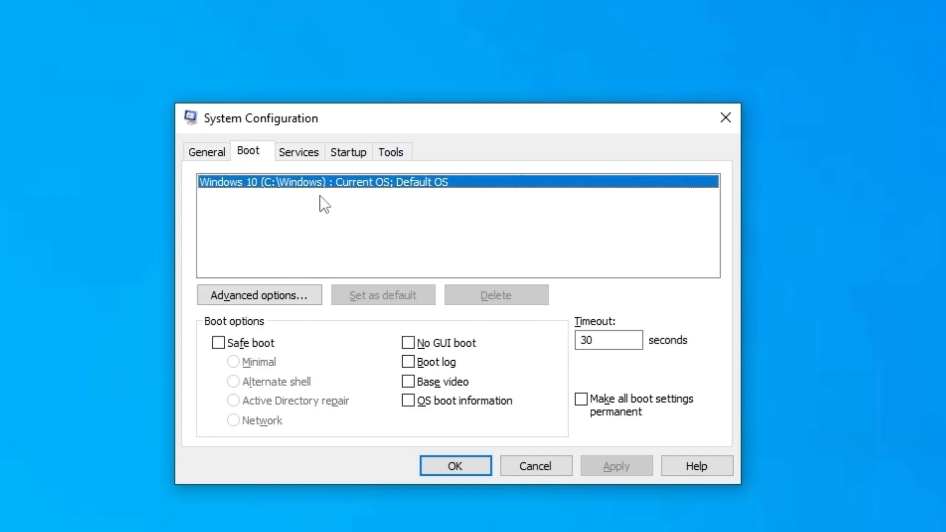
{"action": "mouse_move", "coordinate": [290, 192]}
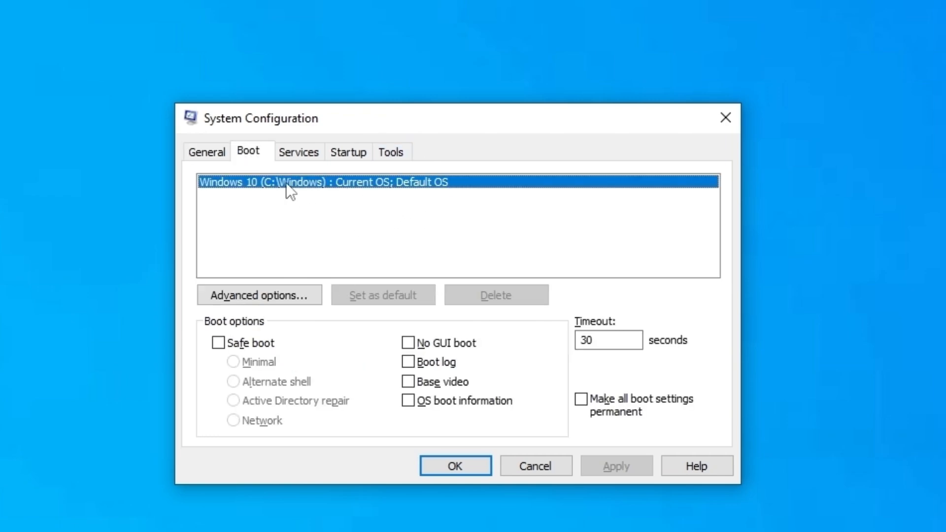
{"action": "mouse_move", "coordinate": [402, 204]}
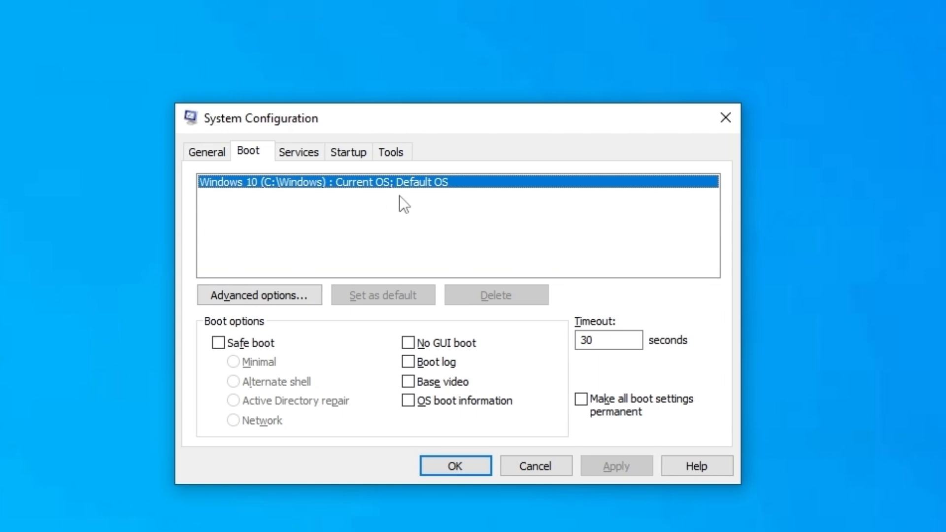
{"action": "mouse_move", "coordinate": [242, 219]}
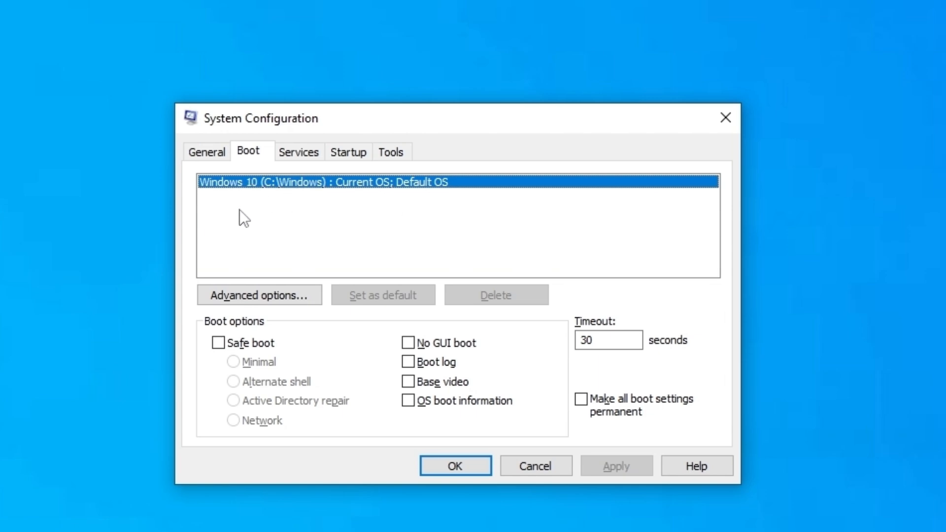
{"action": "mouse_move", "coordinate": [357, 192]}
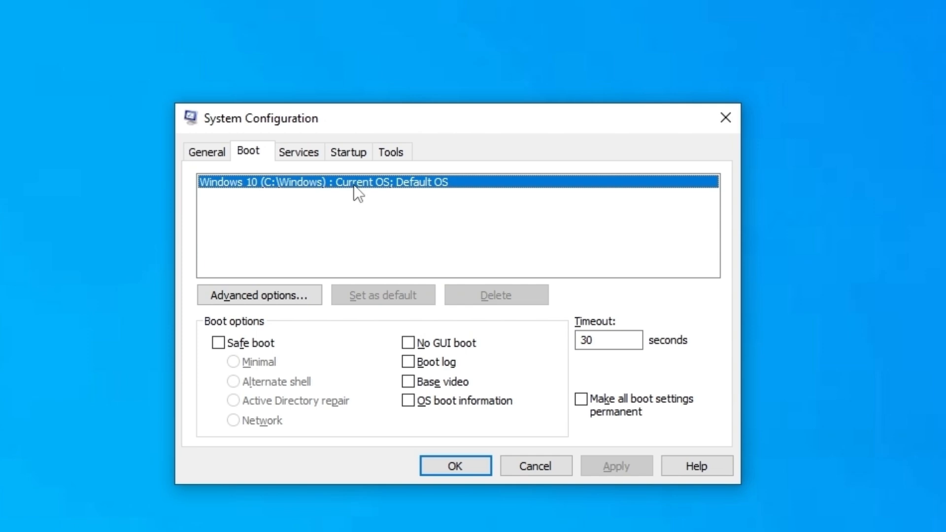
{"action": "mouse_move", "coordinate": [378, 199]}
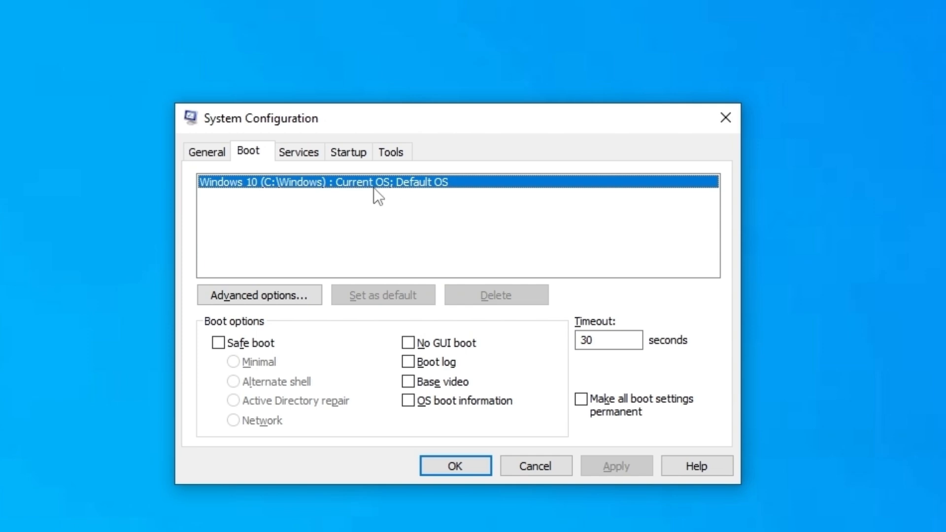
{"action": "mouse_move", "coordinate": [419, 261]}
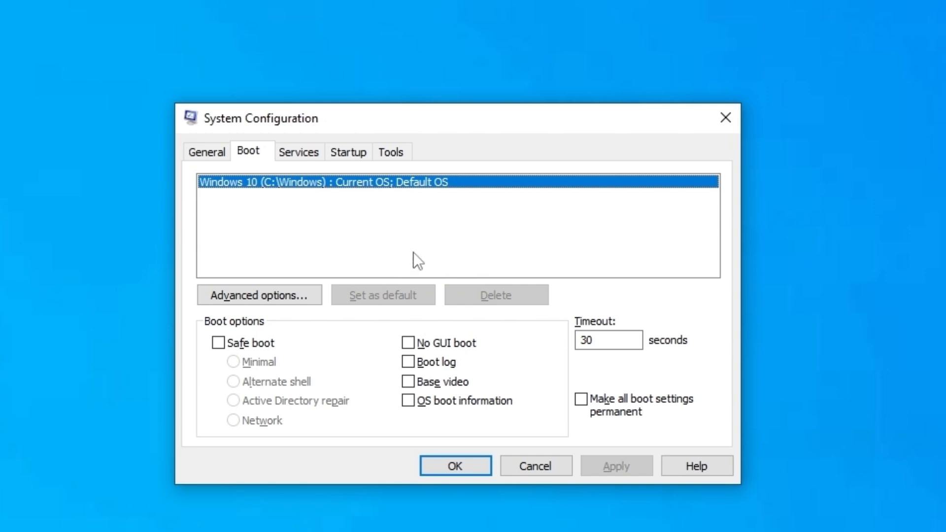
{"action": "mouse_move", "coordinate": [393, 255]}
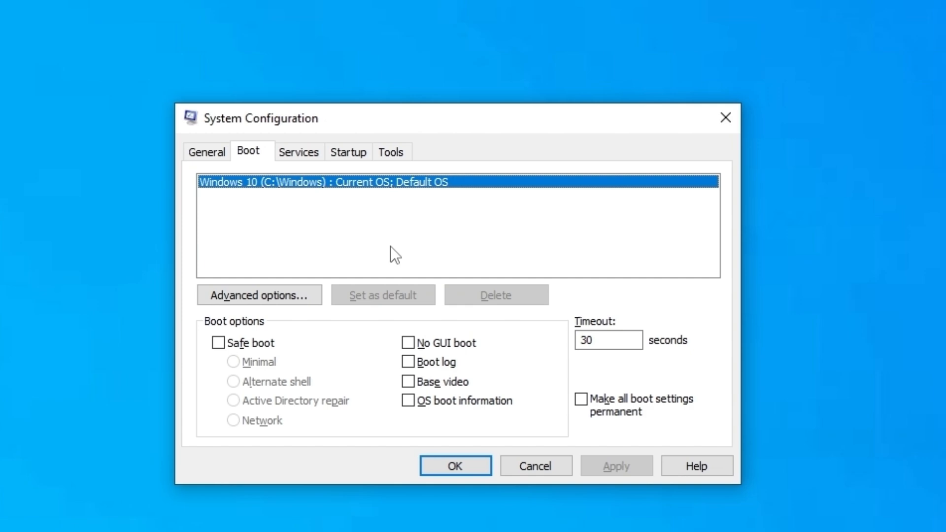
{"action": "mouse_move", "coordinate": [337, 214]}
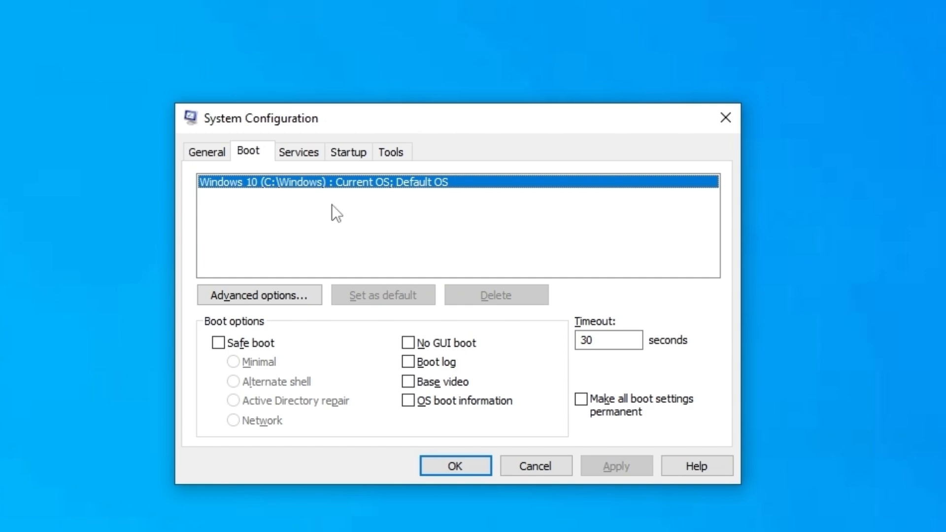
{"action": "mouse_move", "coordinate": [284, 197]}
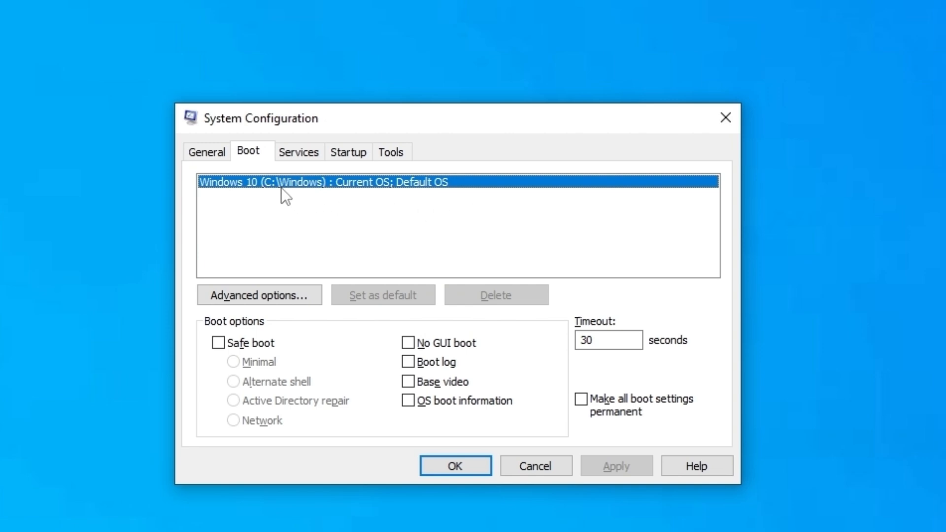
{"action": "mouse_move", "coordinate": [236, 192]}
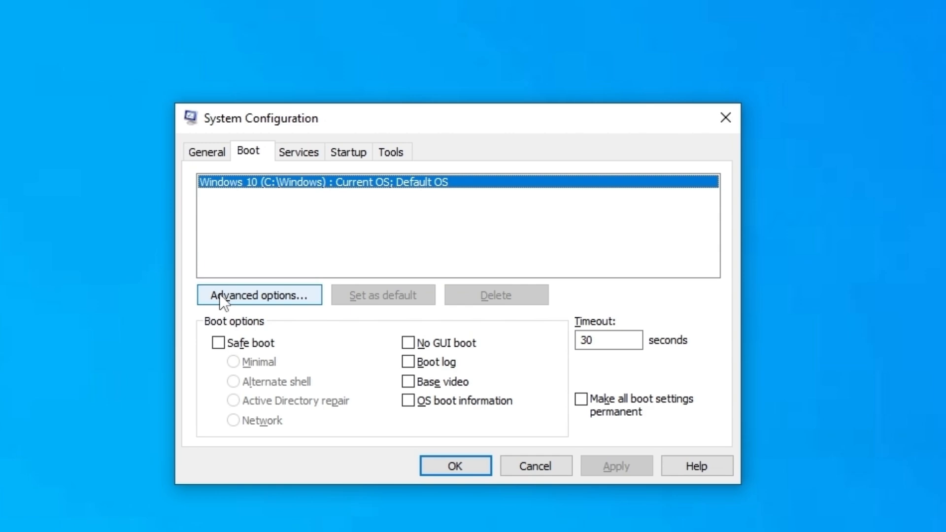
In the advanced boot options, turn off the Number of processors limit
{"action": "left_click", "coordinate": [259, 295]}
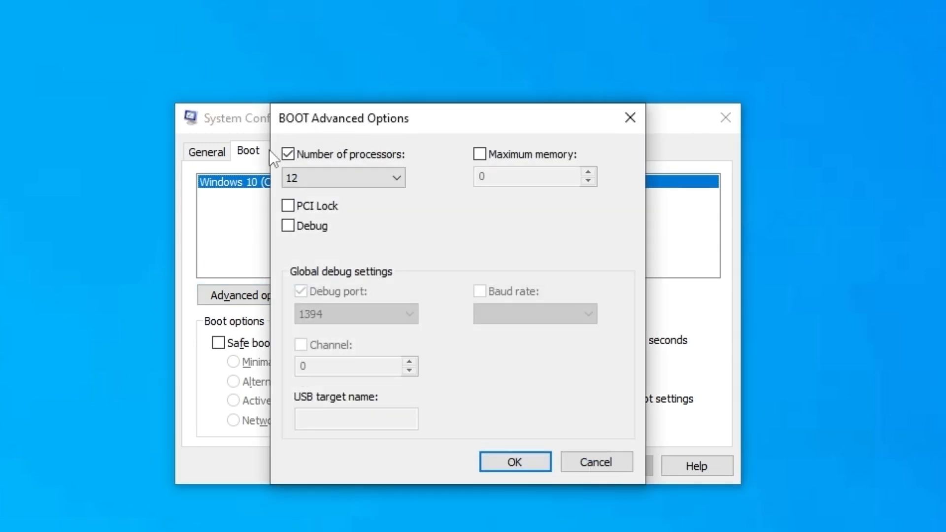
{"action": "mouse_move", "coordinate": [317, 166]}
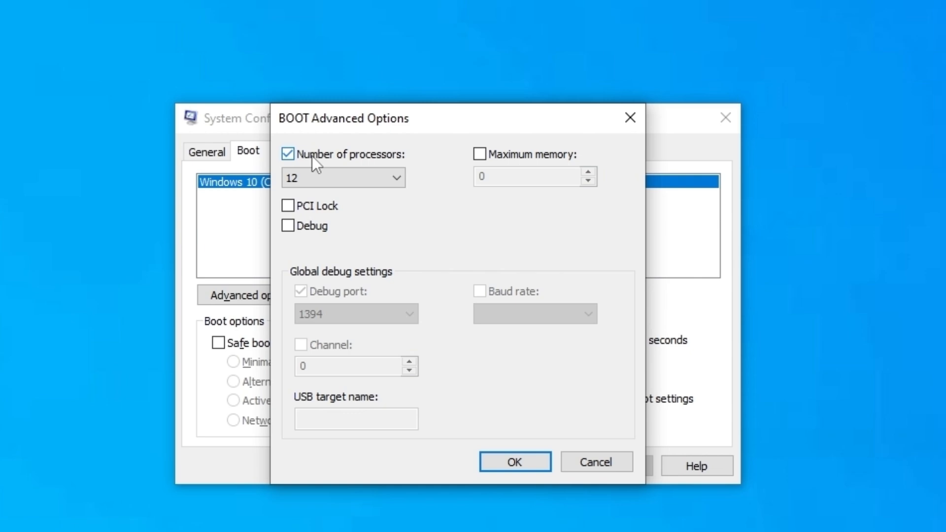
{"action": "left_click", "coordinate": [289, 154]}
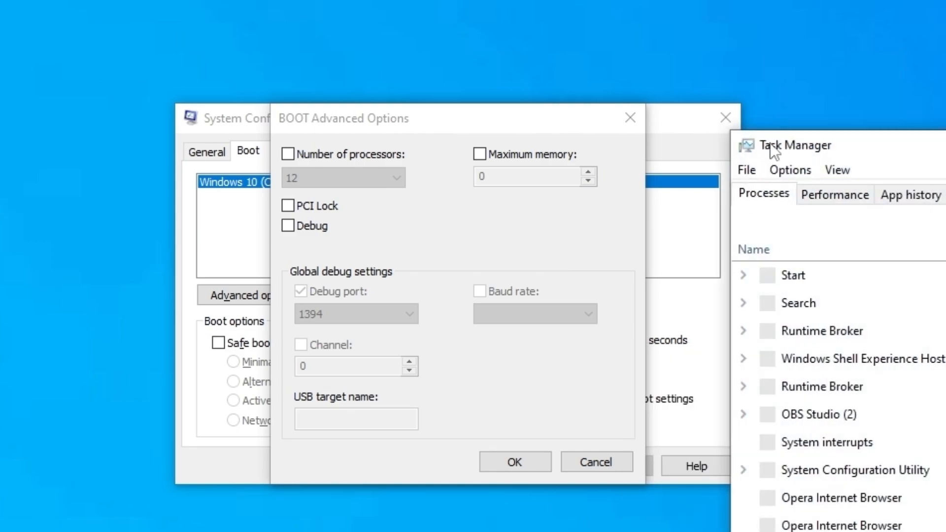
Show the CPU performance page listing 6 cores and 12 logical processors
{"action": "left_click", "coordinate": [835, 194]}
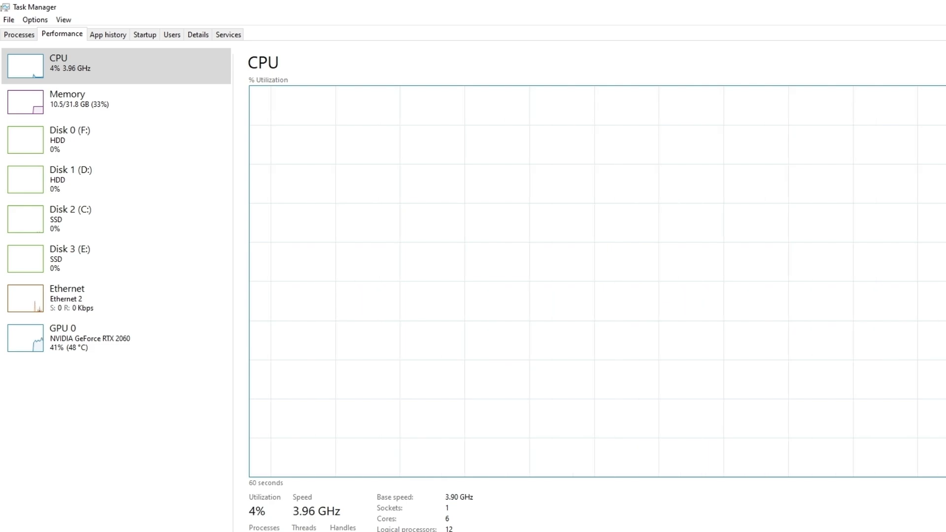
{"action": "mouse_move", "coordinate": [428, 437]}
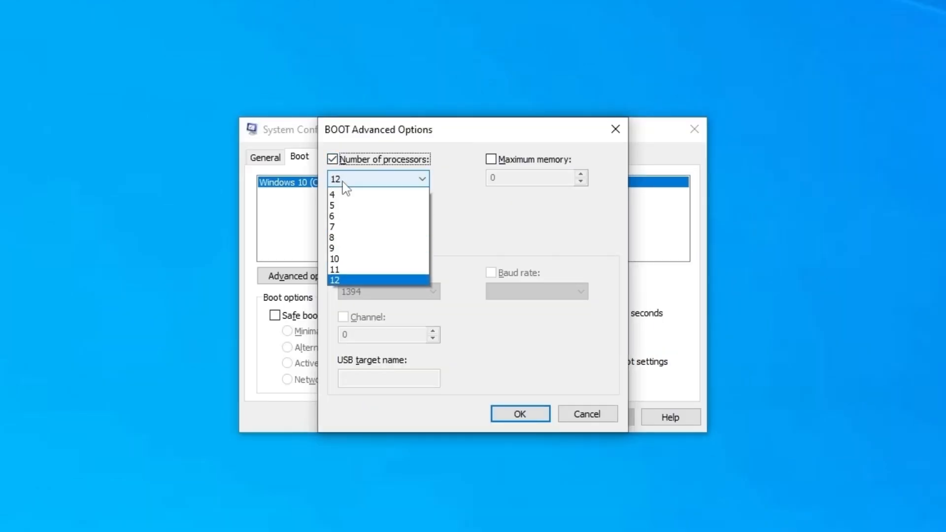
Set the boot processor count to 12 and save, reaching the restart prompt
{"action": "scroll", "scroll_direction": "up", "scroll_amount": 3}
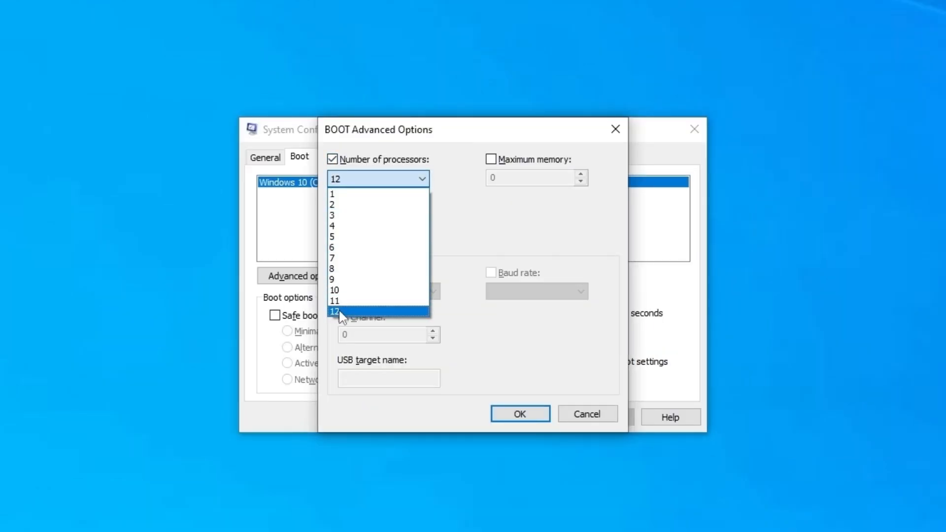
{"action": "left_click", "coordinate": [335, 312]}
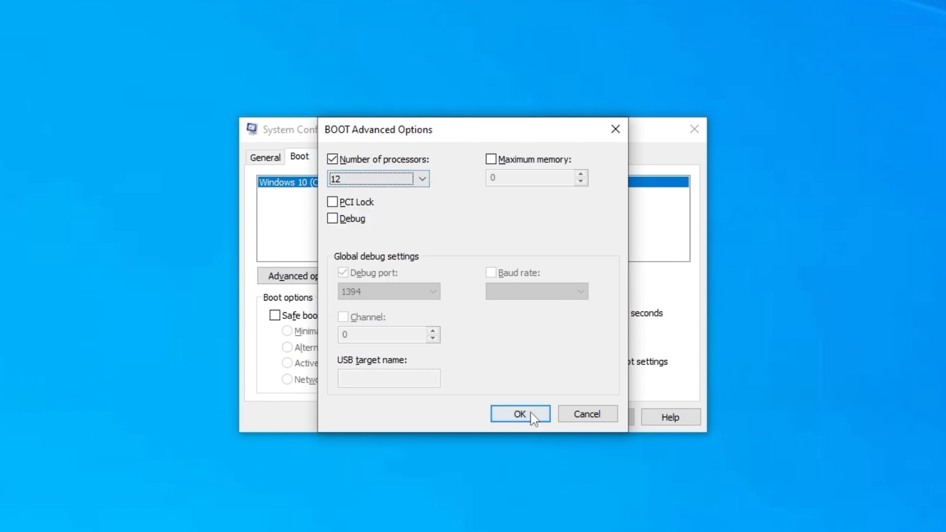
{"action": "left_click", "coordinate": [519, 415]}
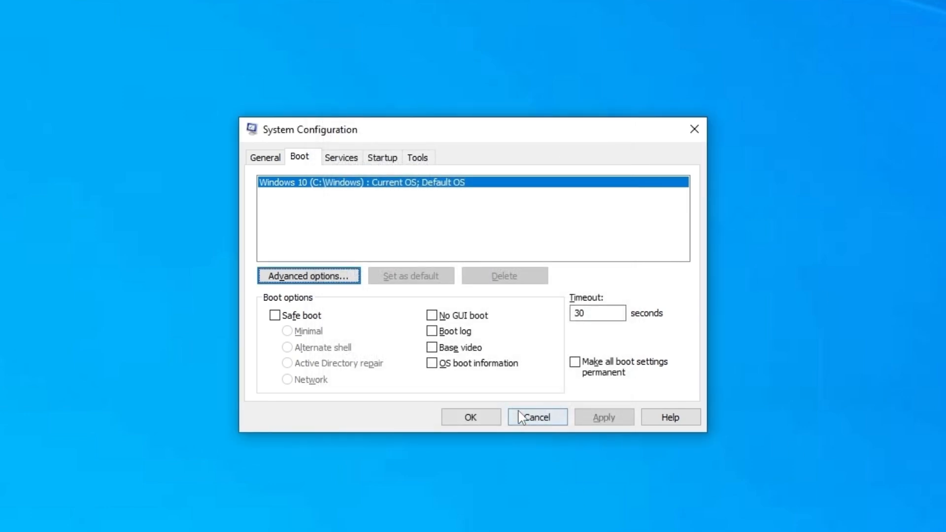
{"action": "left_click", "coordinate": [470, 417]}
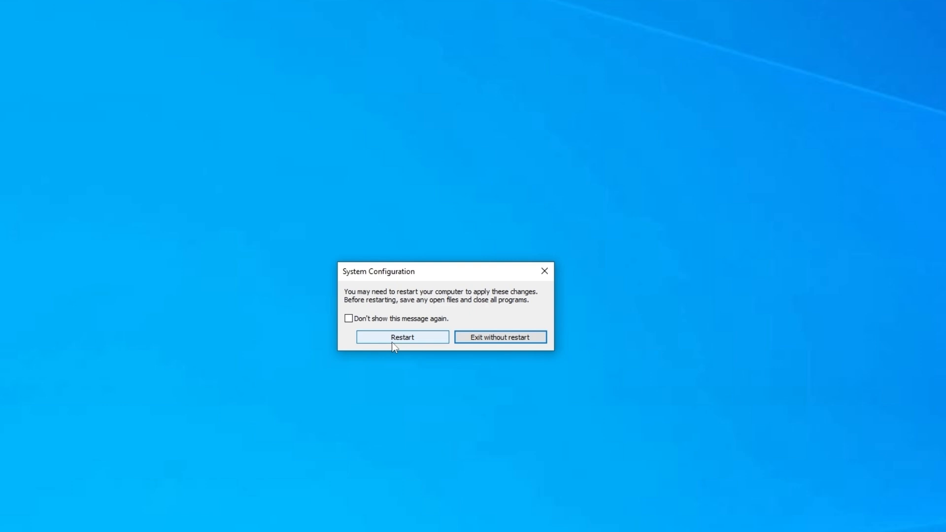
{"action": "mouse_move", "coordinate": [504, 300]}
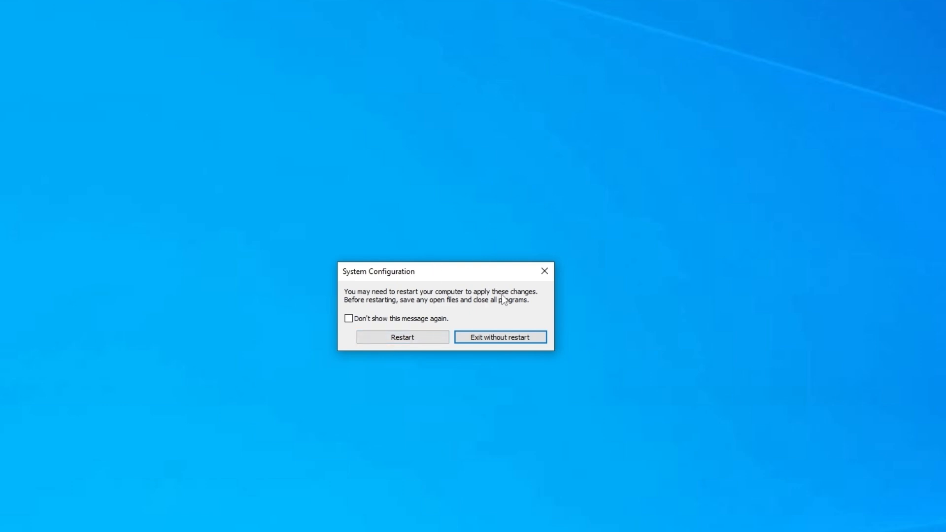
{"action": "left_click", "coordinate": [500, 337]}
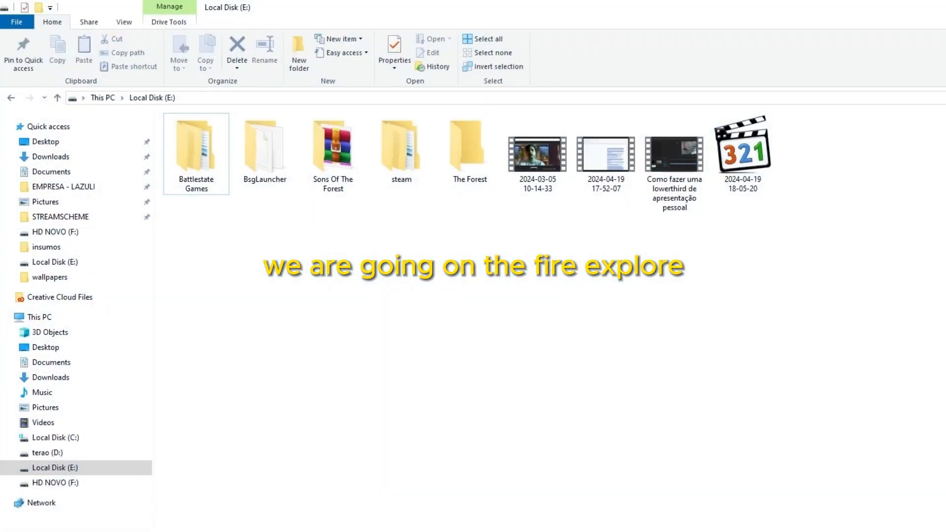
Show This PC with its drives and open its Properties from the context menu
{"action": "left_click", "coordinate": [41, 316]}
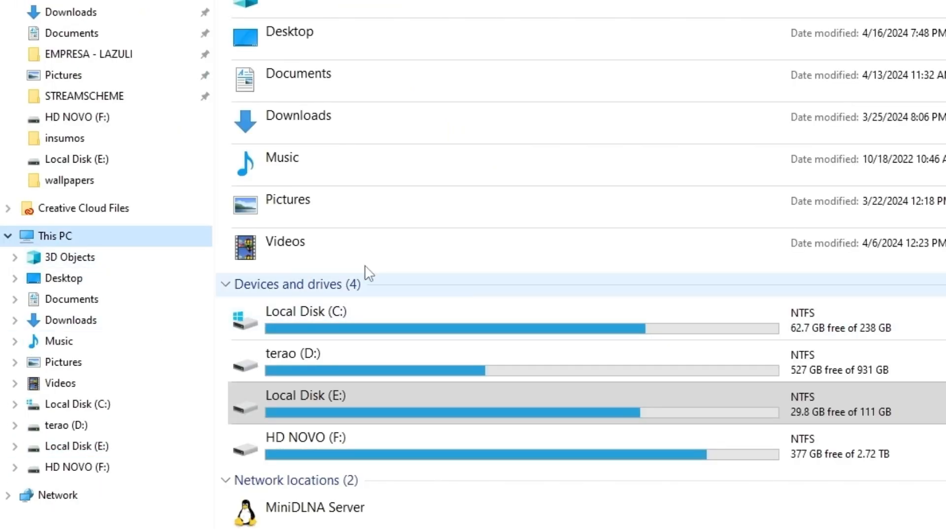
{"action": "right_click", "coordinate": [54, 236]}
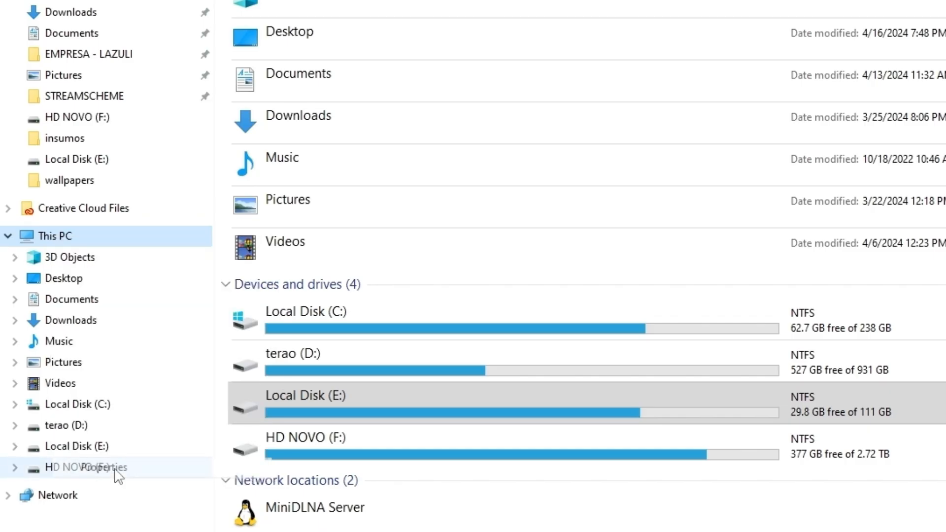
{"action": "left_click", "coordinate": [100, 468]}
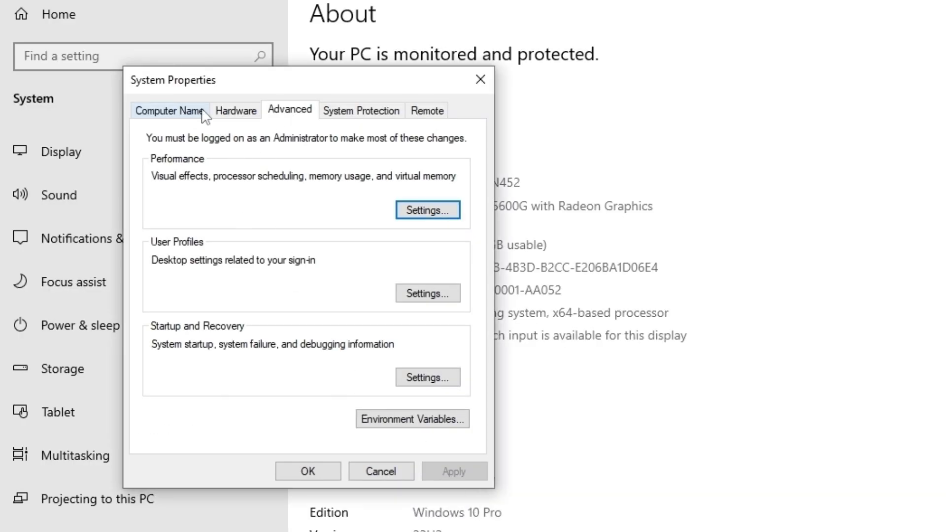
{"action": "mouse_move", "coordinate": [149, 175]}
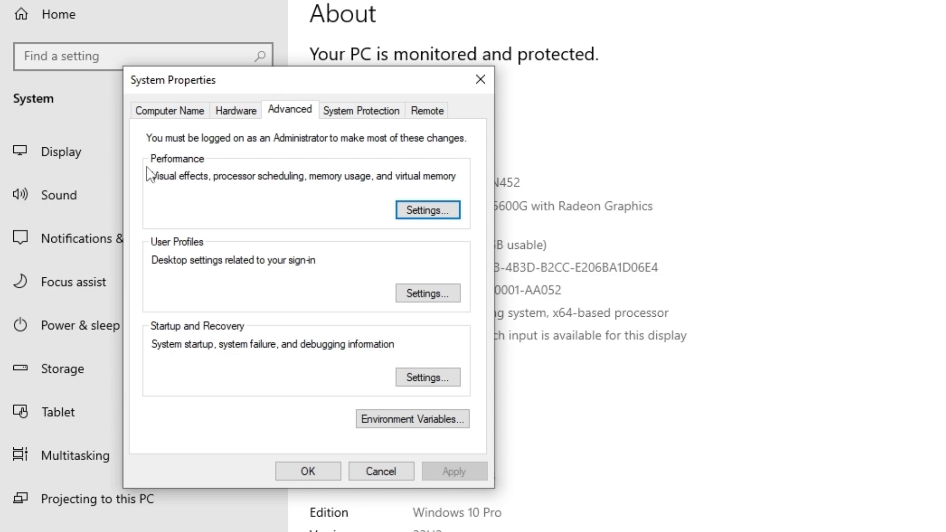
{"action": "mouse_move", "coordinate": [180, 192]}
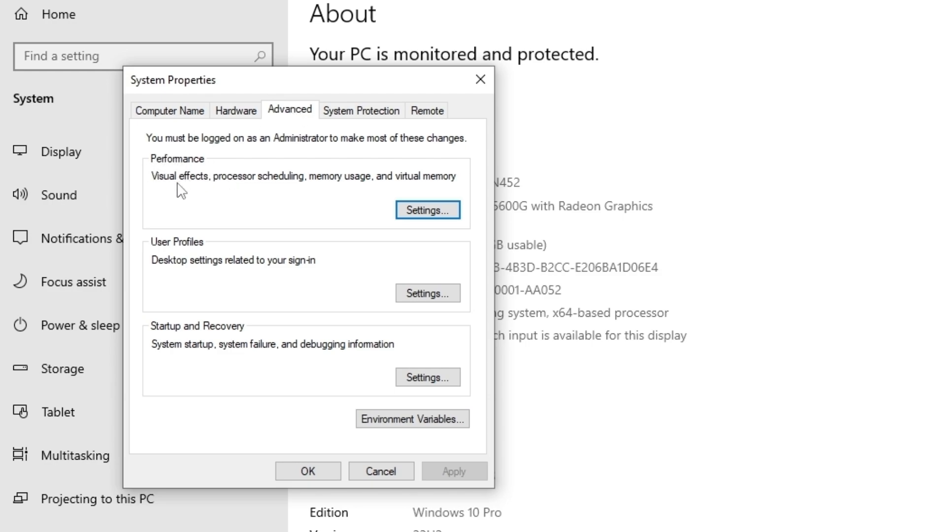
{"action": "mouse_move", "coordinate": [226, 195]}
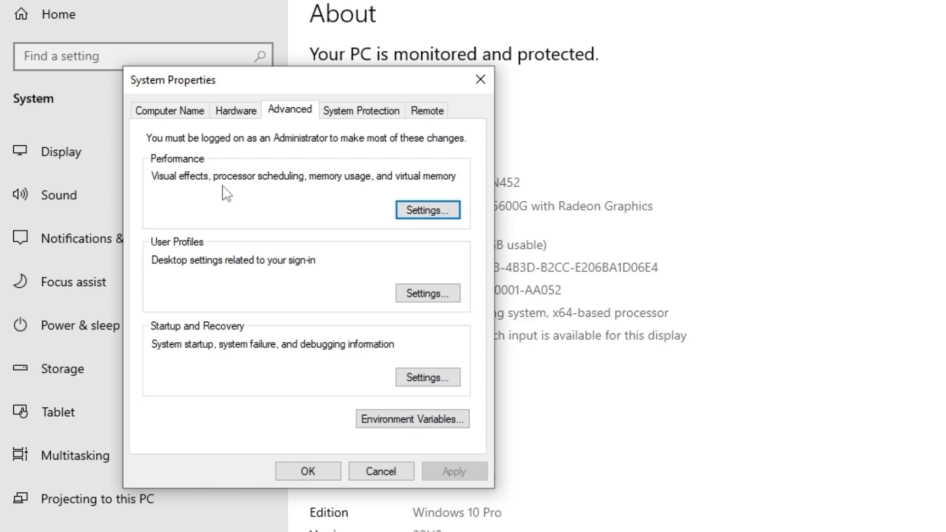
{"action": "mouse_move", "coordinate": [336, 189]}
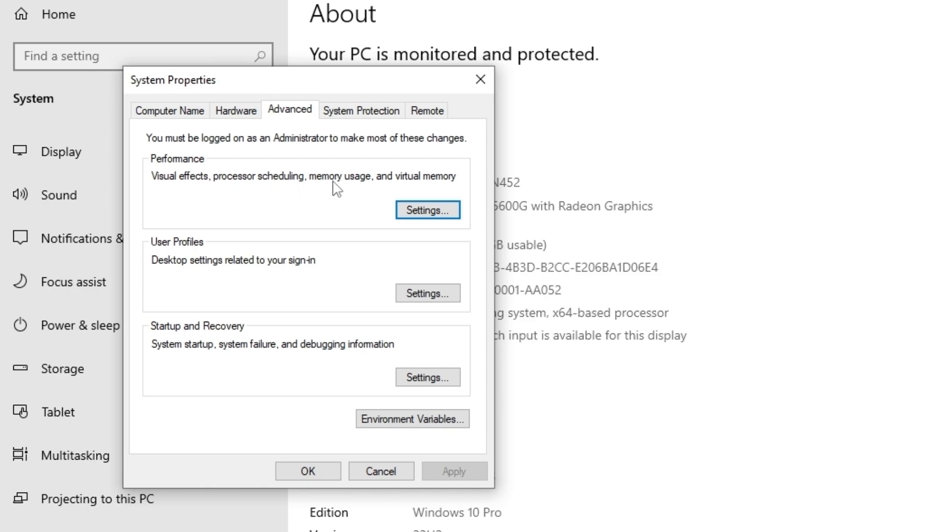
{"action": "mouse_move", "coordinate": [427, 210]}
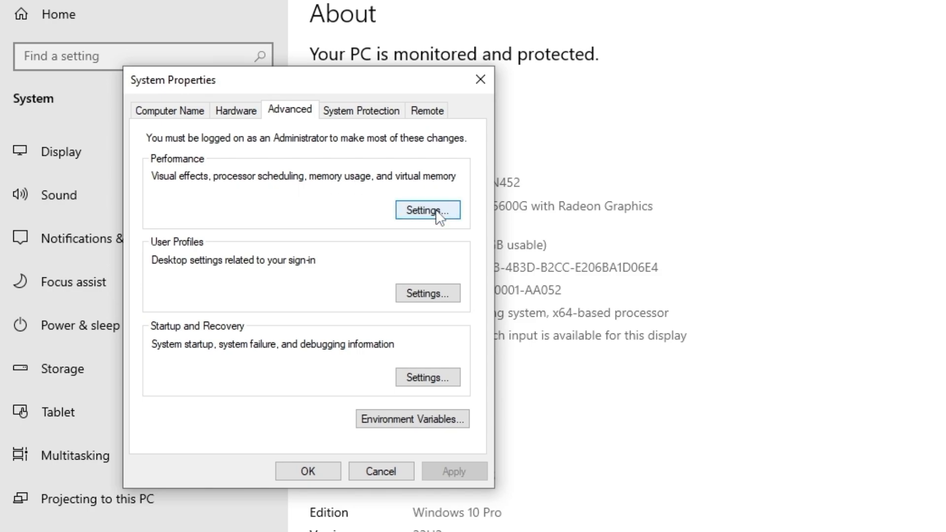
Set Visual Effects to 'Adjust for best performance' and apply it
{"action": "left_click", "coordinate": [428, 210]}
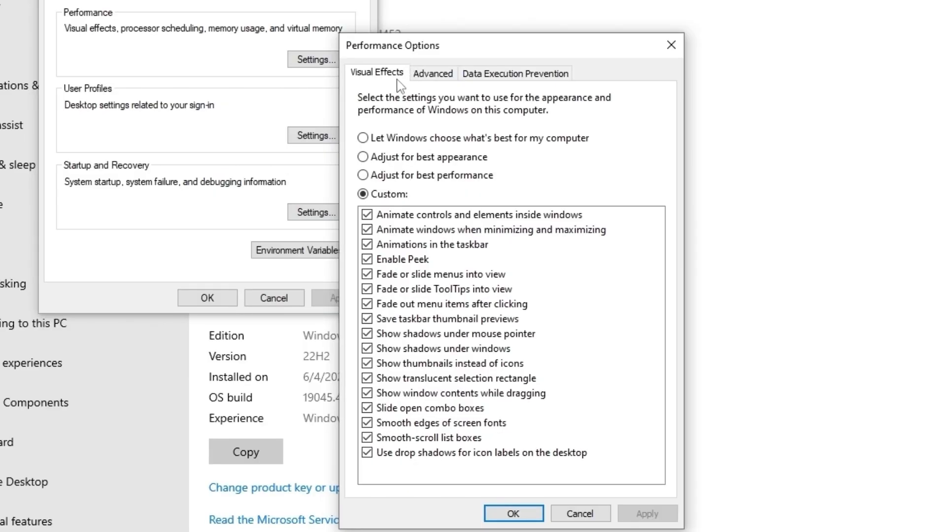
{"action": "mouse_move", "coordinate": [362, 175]}
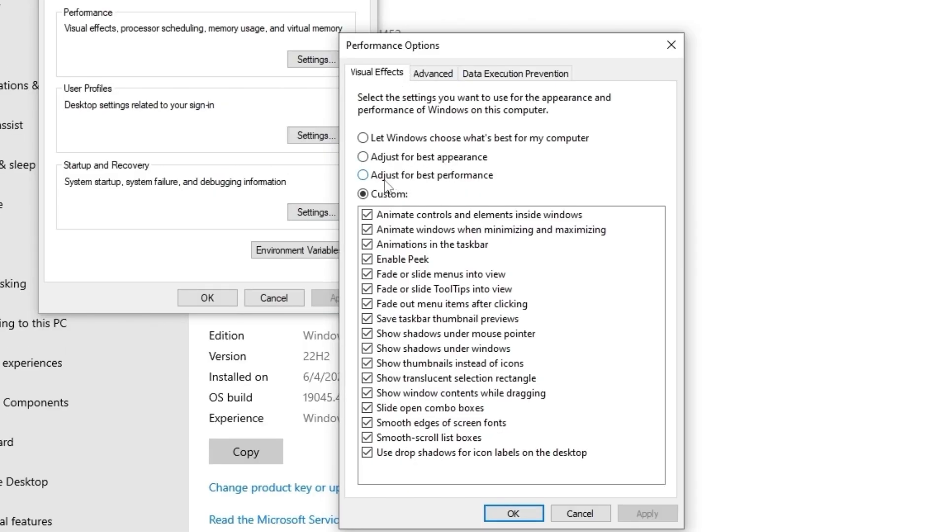
{"action": "left_click", "coordinate": [362, 175]}
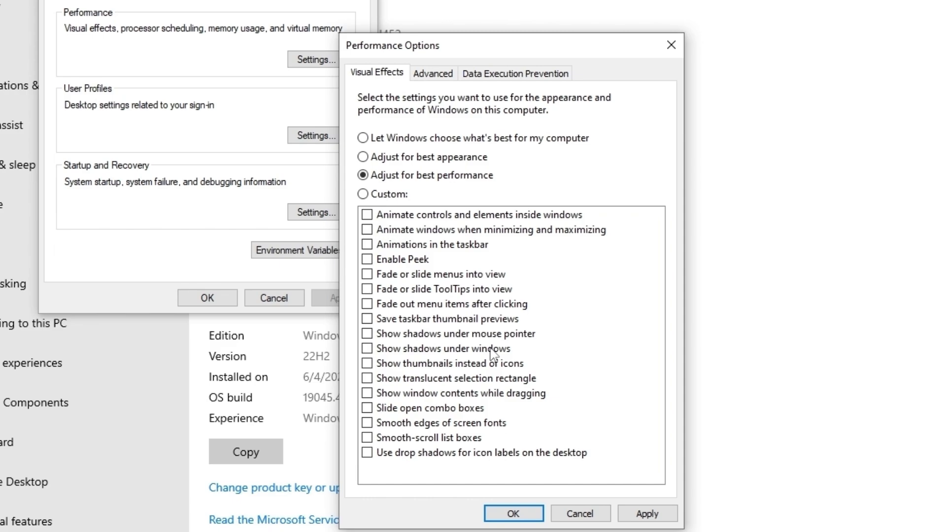
{"action": "mouse_move", "coordinate": [453, 290]}
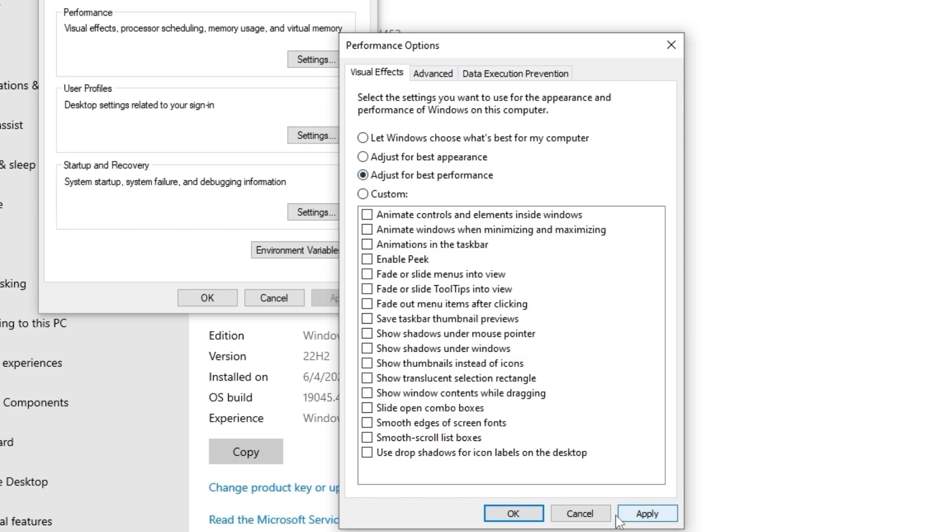
{"action": "left_click", "coordinate": [432, 73]}
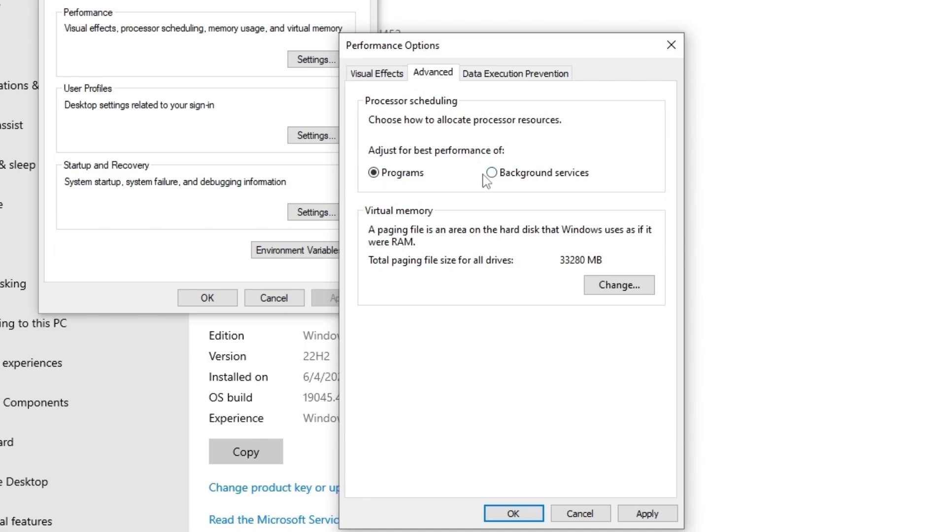
{"action": "mouse_move", "coordinate": [452, 110]}
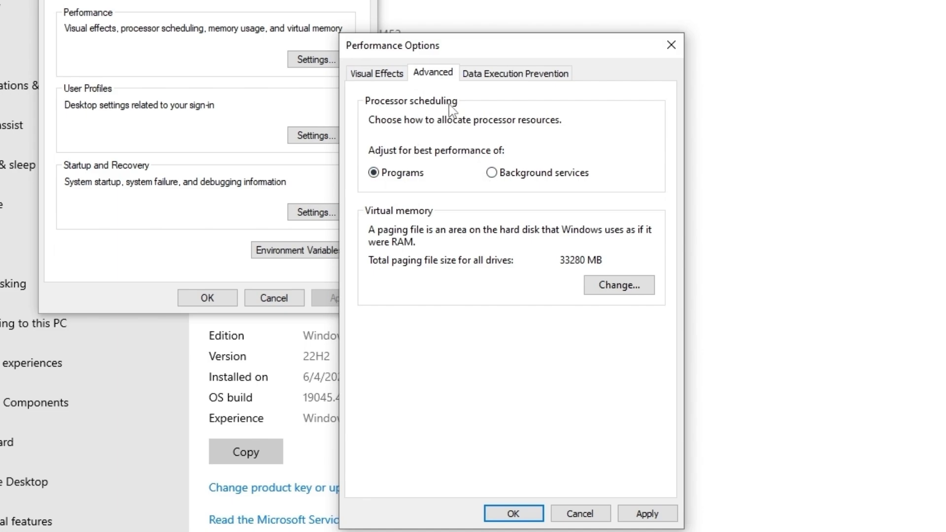
{"action": "mouse_move", "coordinate": [395, 141]}
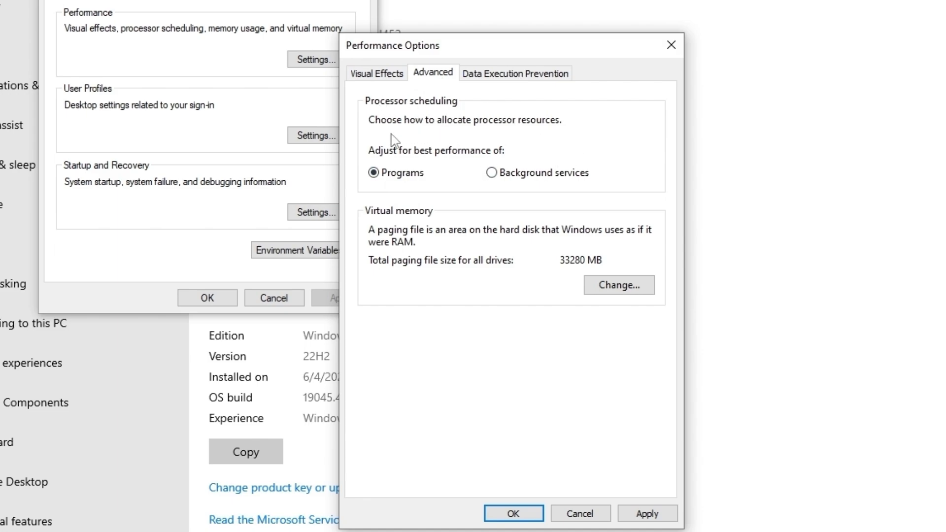
{"action": "mouse_move", "coordinate": [505, 142]}
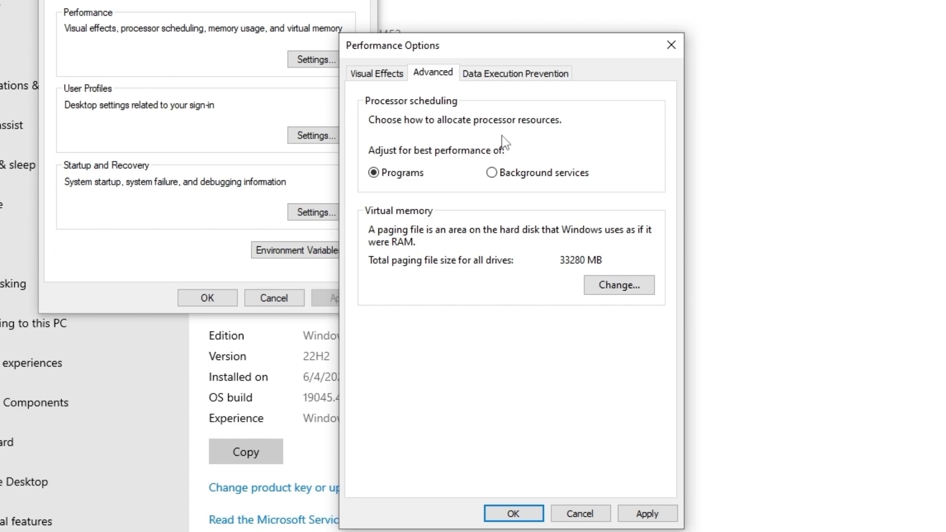
{"action": "mouse_move", "coordinate": [262, 174]}
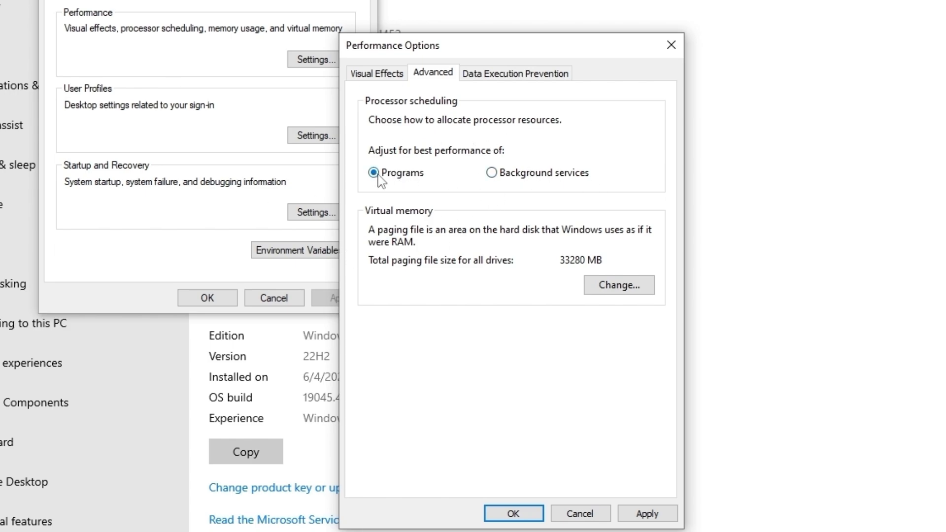
{"action": "mouse_move", "coordinate": [448, 195]}
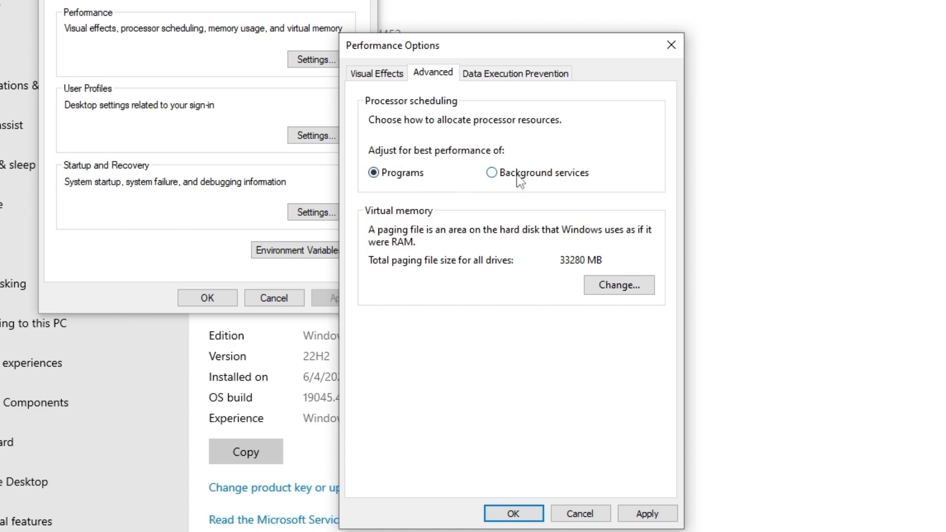
{"action": "mouse_move", "coordinate": [536, 183]}
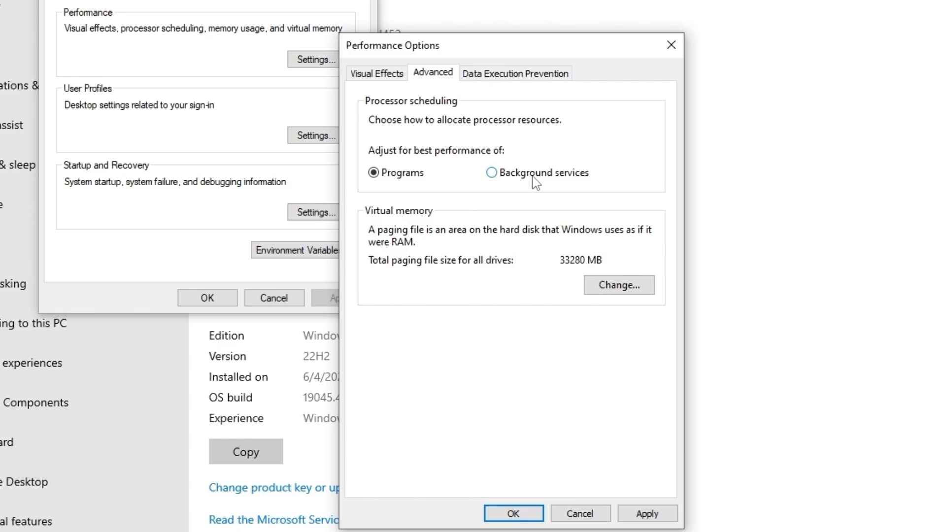
{"action": "mouse_move", "coordinate": [729, 342]}
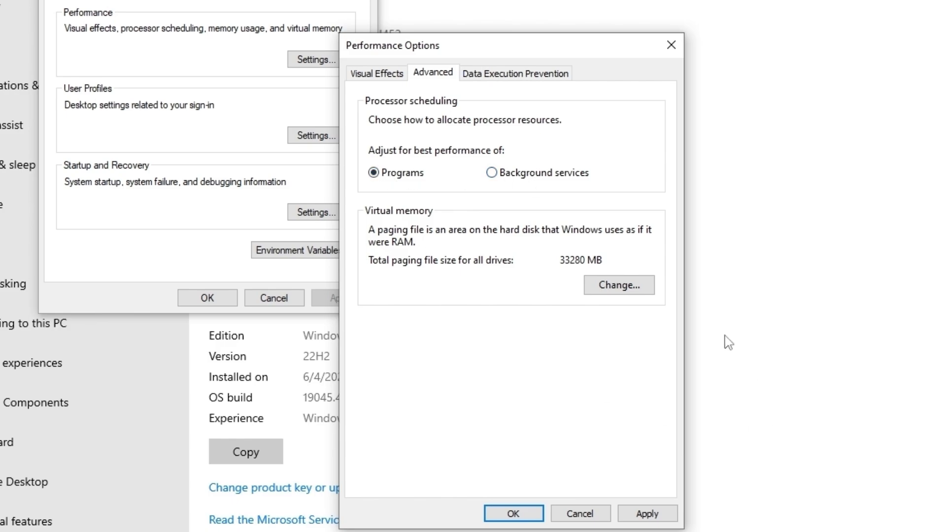
{"action": "mouse_move", "coordinate": [387, 234]}
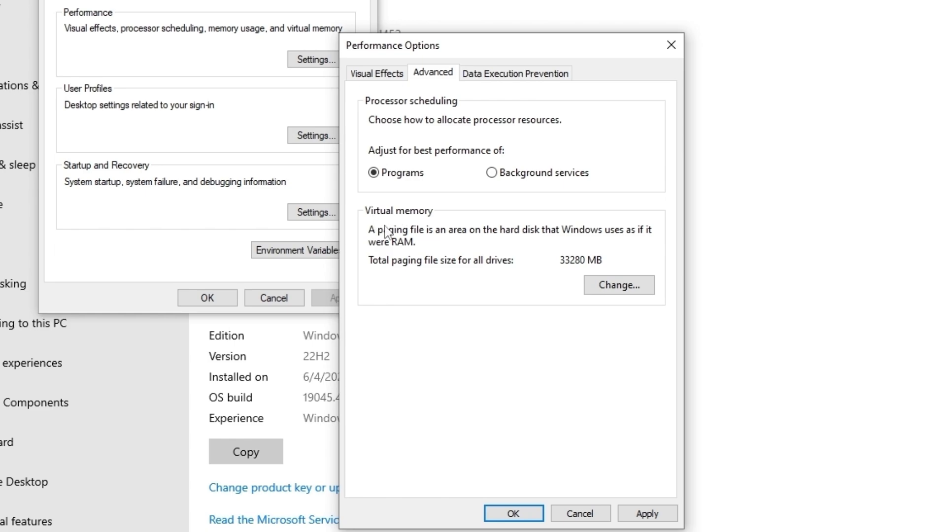
{"action": "mouse_move", "coordinate": [465, 152]}
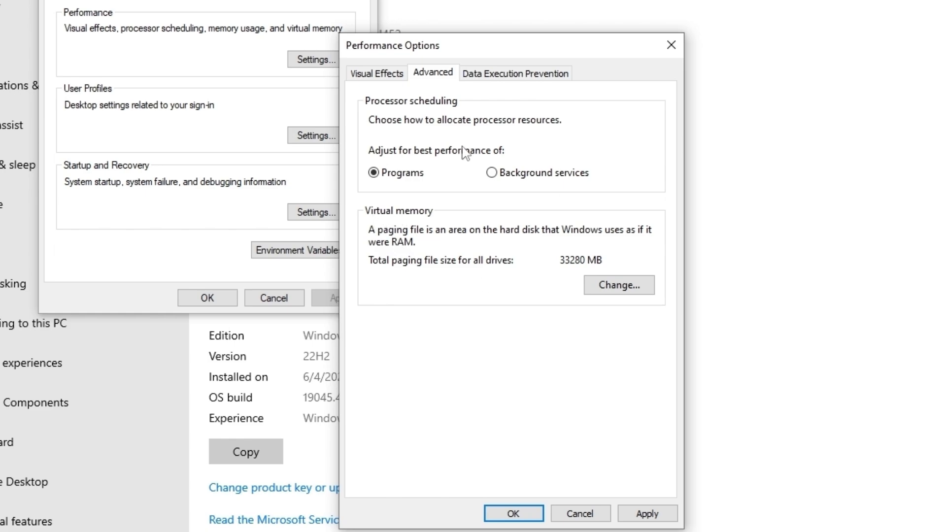
{"action": "mouse_move", "coordinate": [477, 56]}
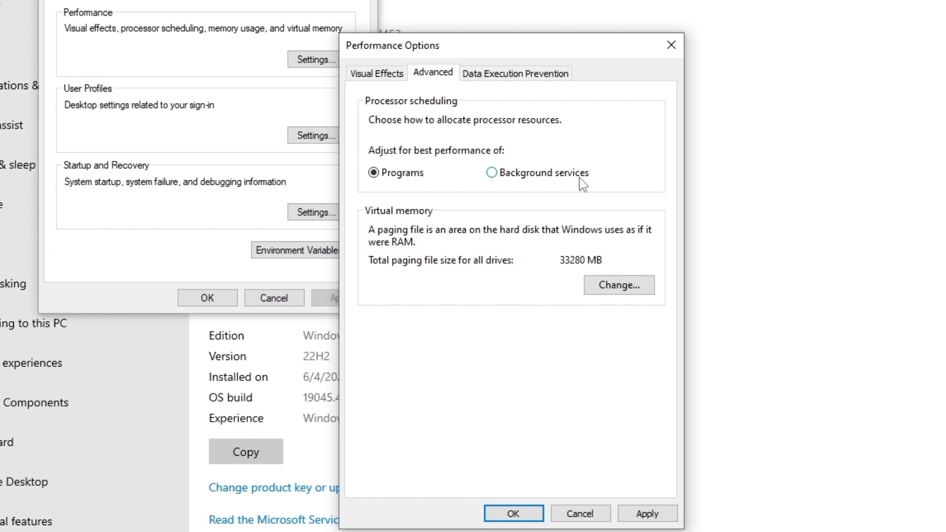
Give drive C: a custom paging file of 16384 MB initial and 25000 MB maximum and confirm
{"action": "left_click", "coordinate": [618, 285]}
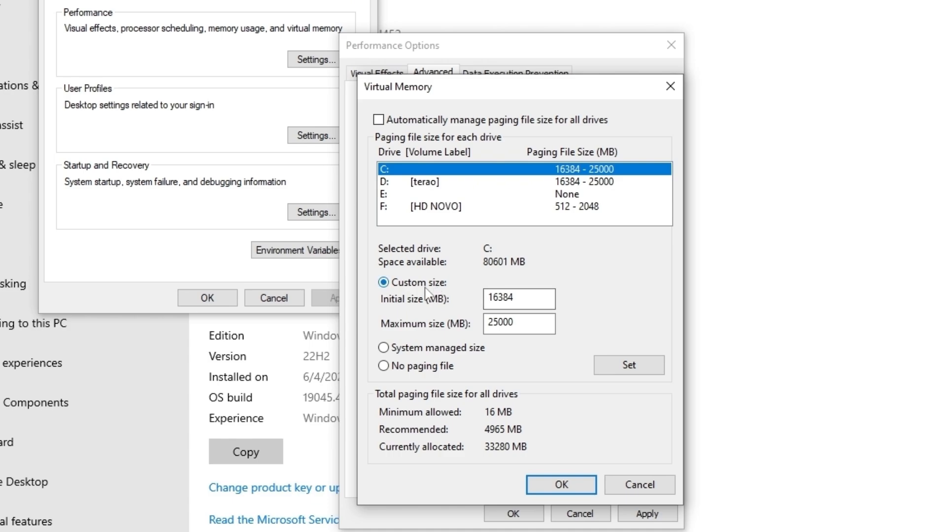
{"action": "left_click", "coordinate": [519, 299]}
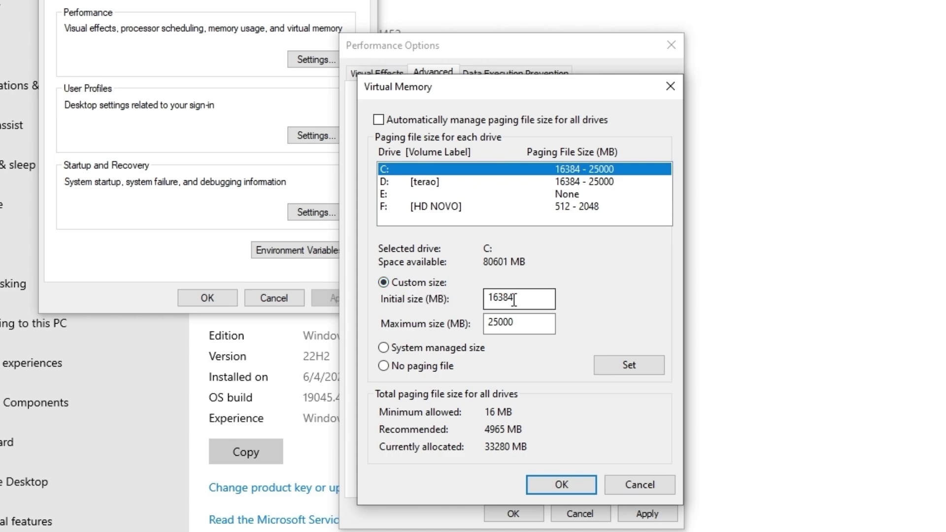
{"action": "triple_click", "coordinate": [519, 299]}
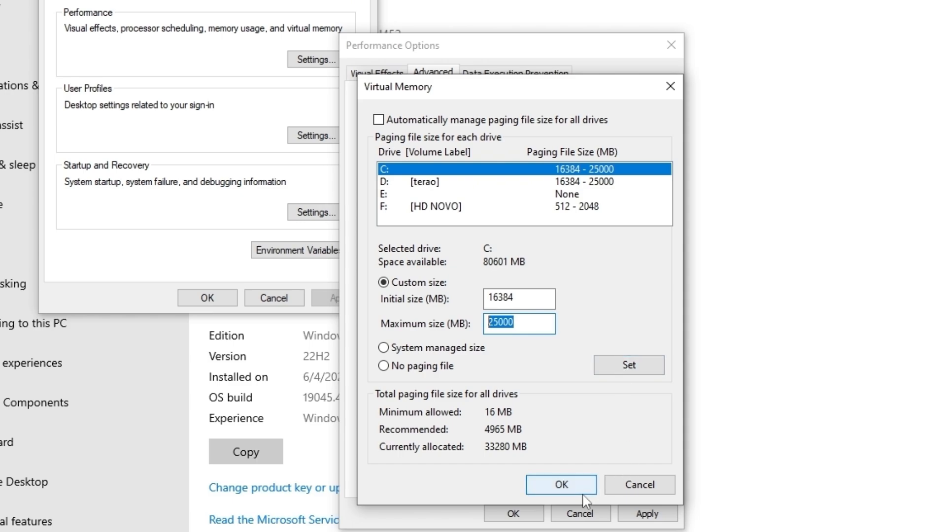
{"action": "left_click", "coordinate": [561, 485]}
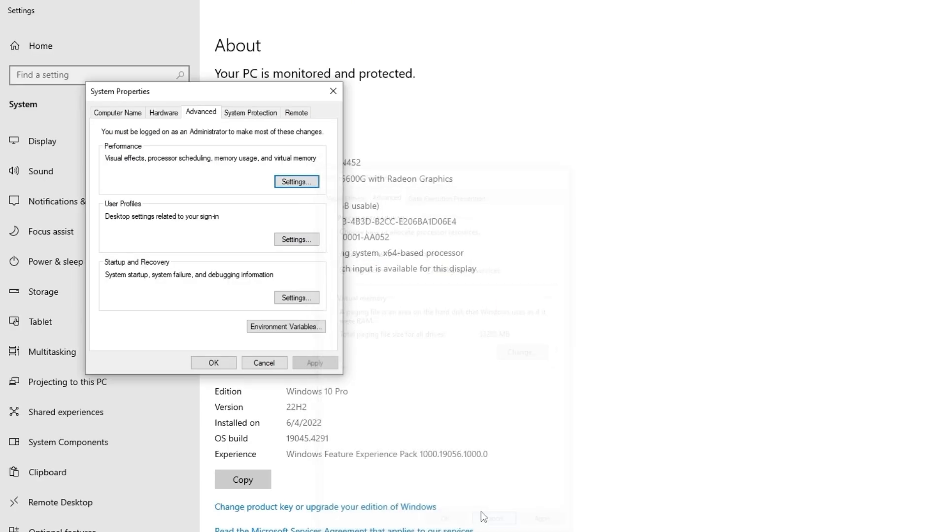
Close System Properties to return to the desktop
{"action": "left_click", "coordinate": [264, 363]}
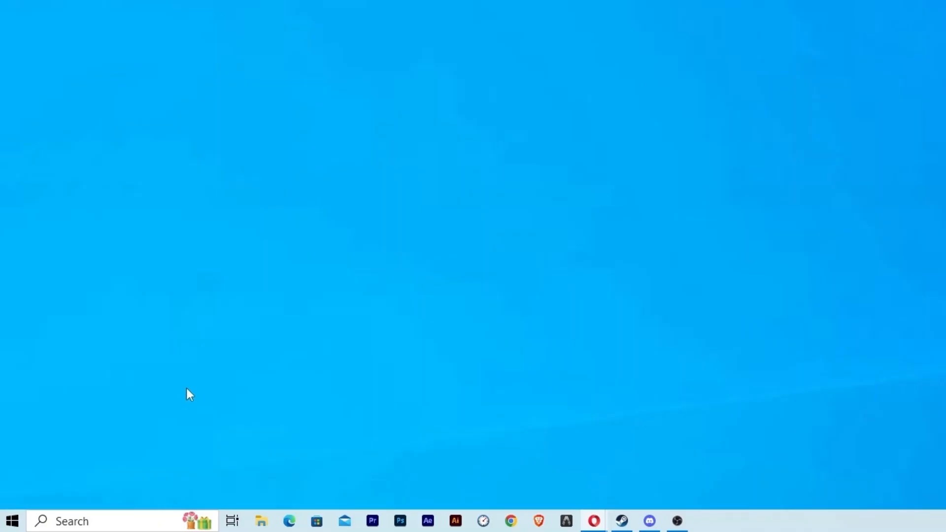
Search for 'power' to reach Power Options
{"action": "type", "text": "pow"}
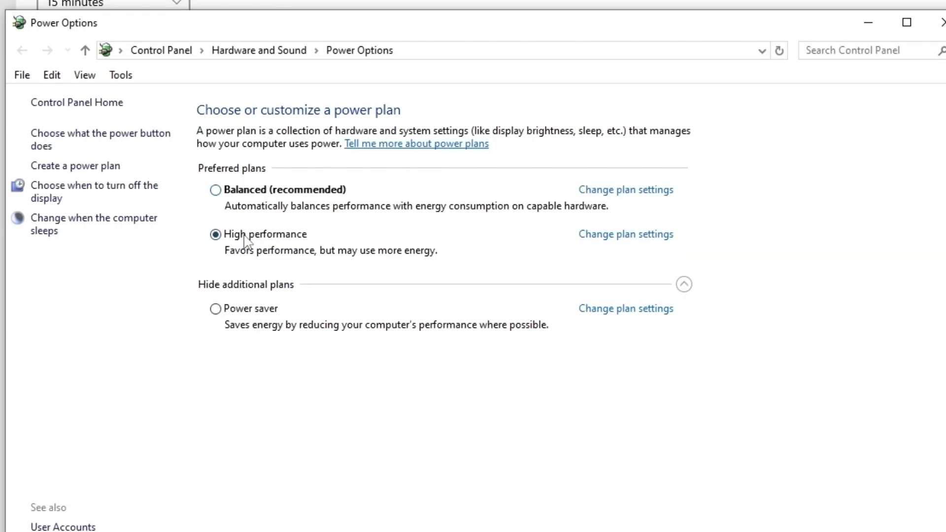
{"action": "mouse_move", "coordinate": [237, 316]}
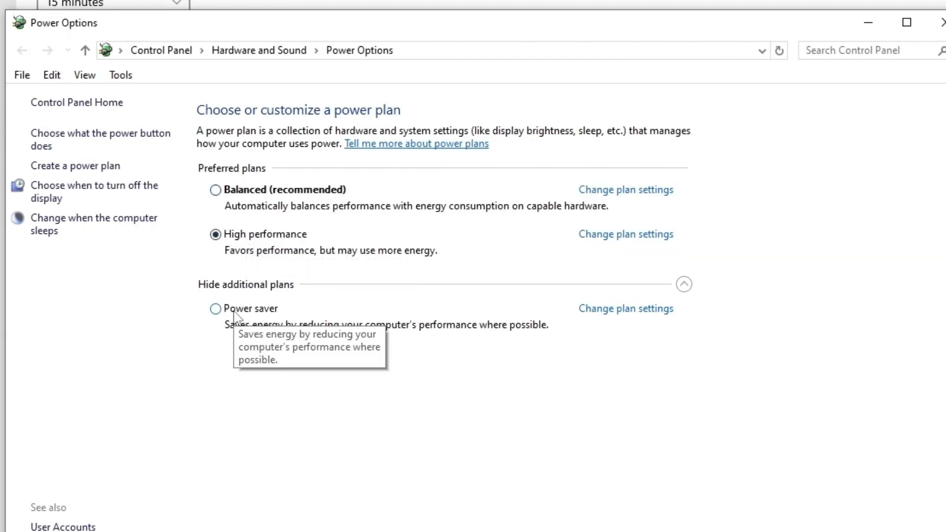
{"action": "mouse_move", "coordinate": [765, 150]}
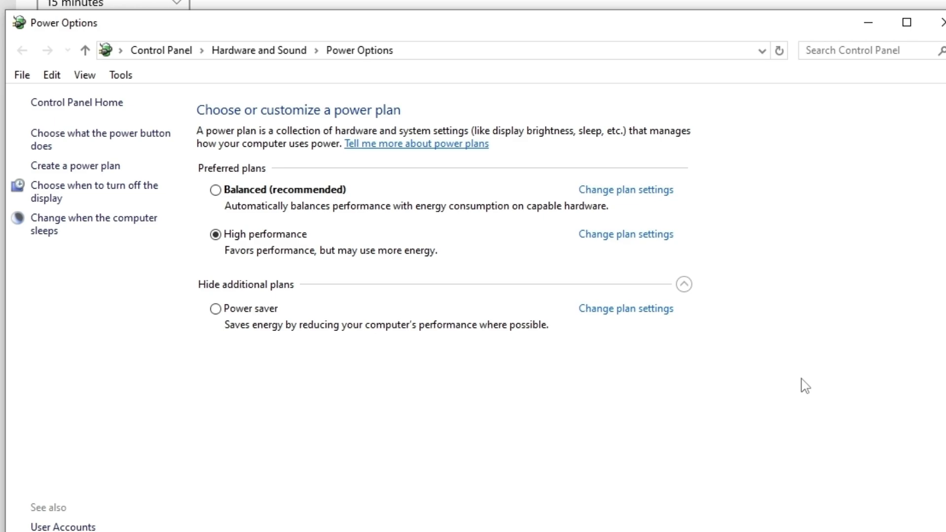
{"action": "mouse_move", "coordinate": [603, 221]}
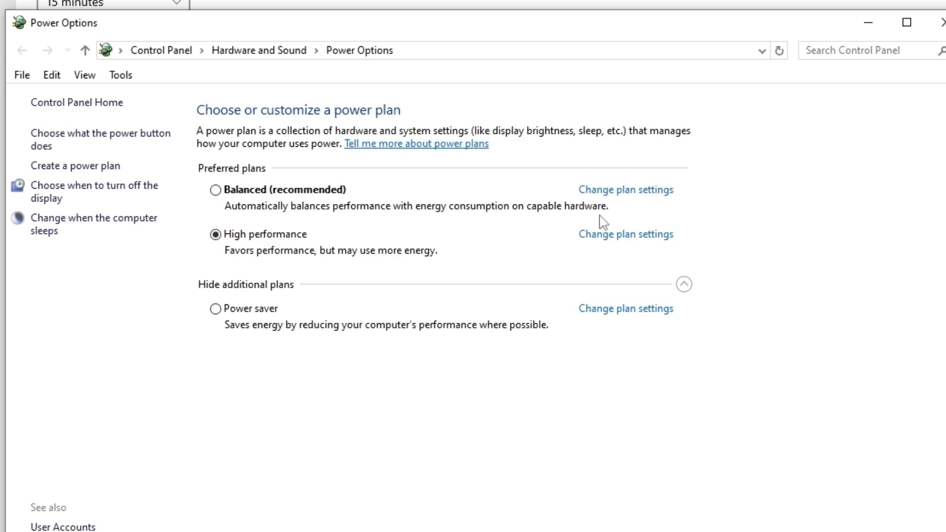
Set High performance's minimum processor state to 100% in advanced power settings
{"action": "left_click", "coordinate": [626, 234]}
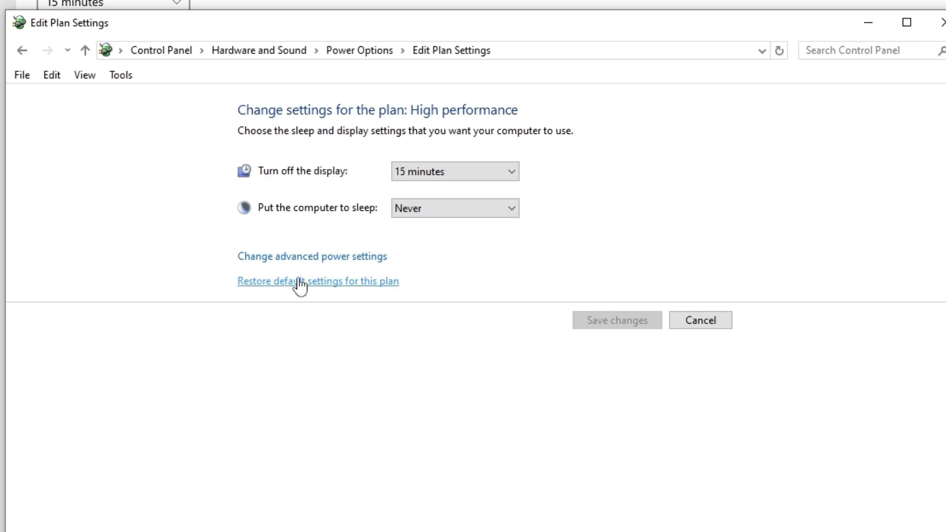
{"action": "left_click", "coordinate": [312, 256]}
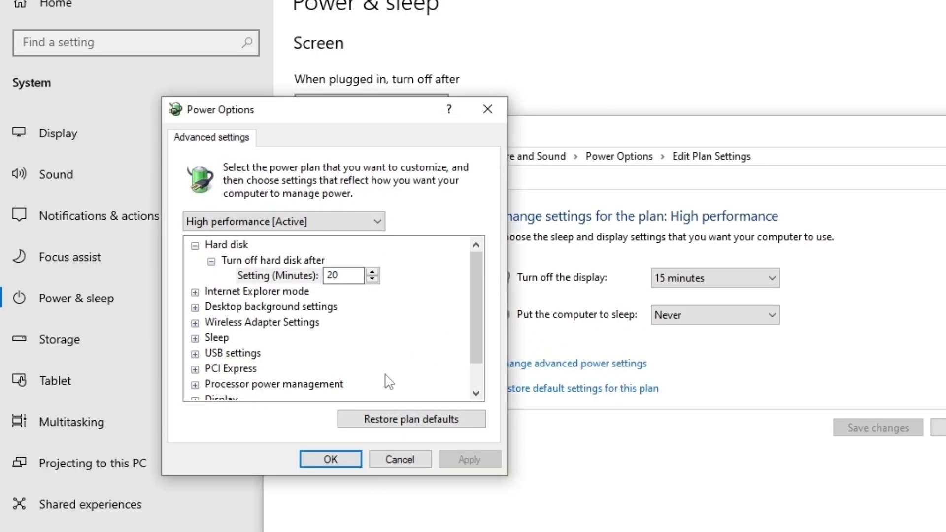
{"action": "scroll", "scroll_direction": "down", "scroll_amount": 3}
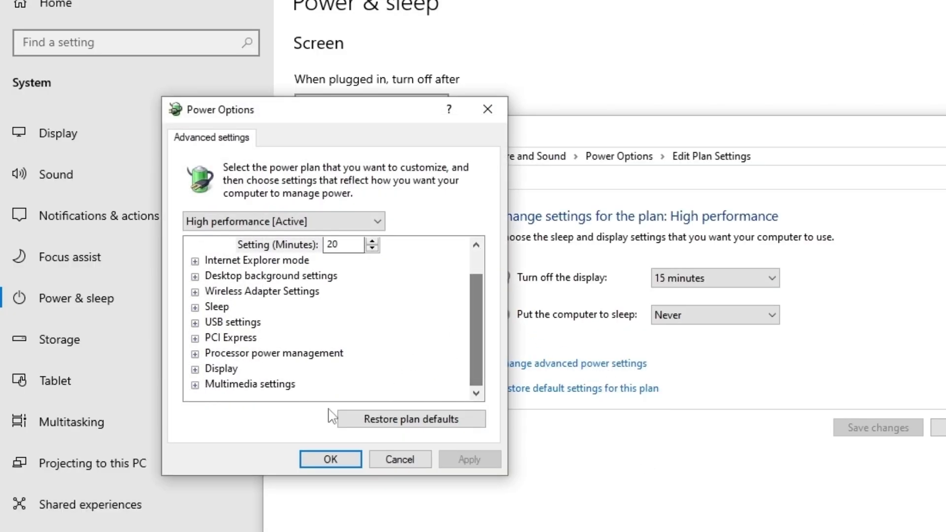
{"action": "mouse_move", "coordinate": [228, 318]}
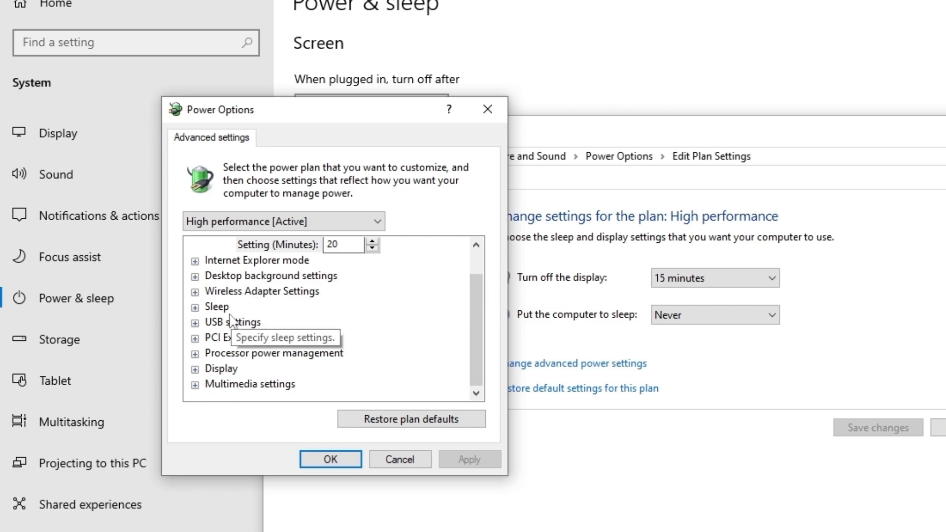
{"action": "left_click", "coordinate": [195, 353]}
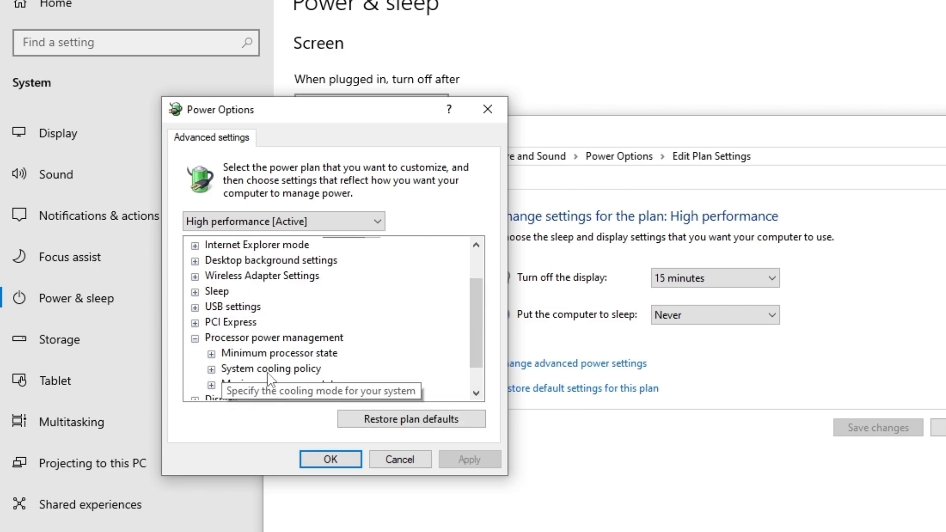
{"action": "mouse_move", "coordinate": [239, 350]}
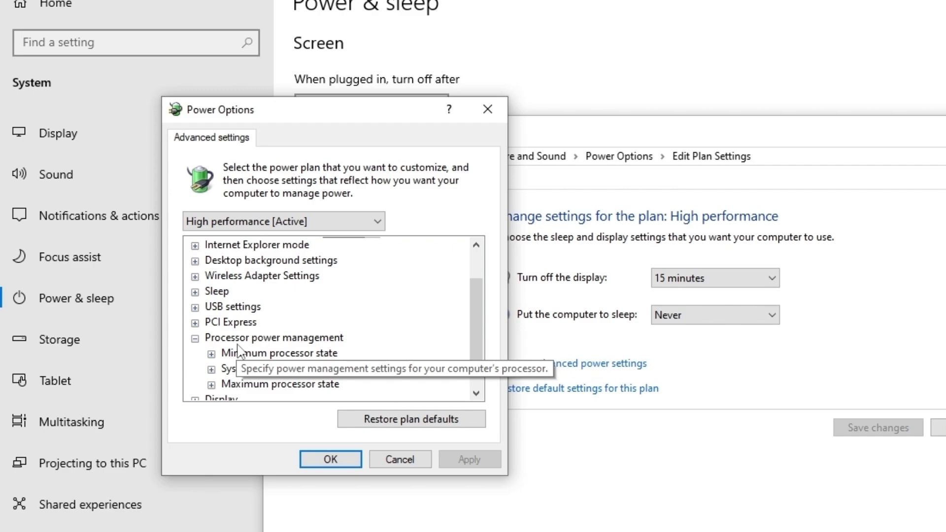
{"action": "mouse_move", "coordinate": [271, 369]}
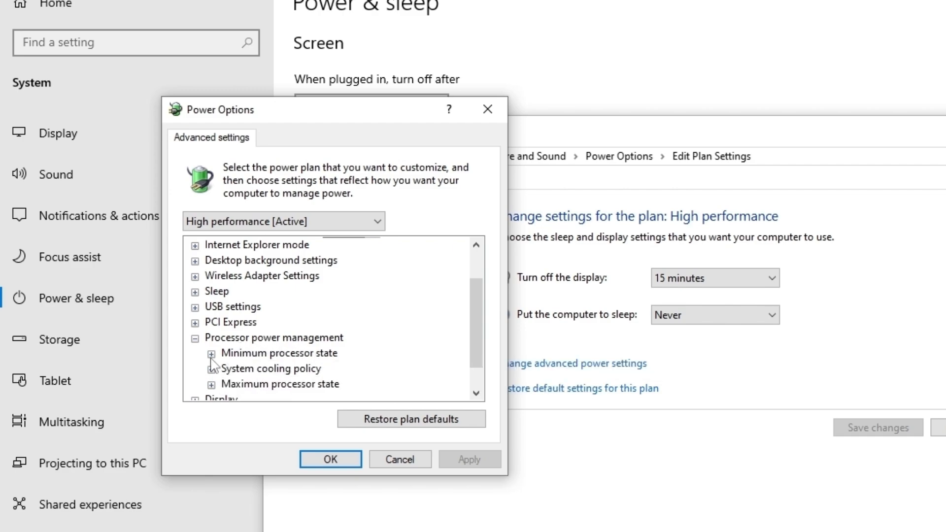
{"action": "left_click", "coordinate": [210, 353]}
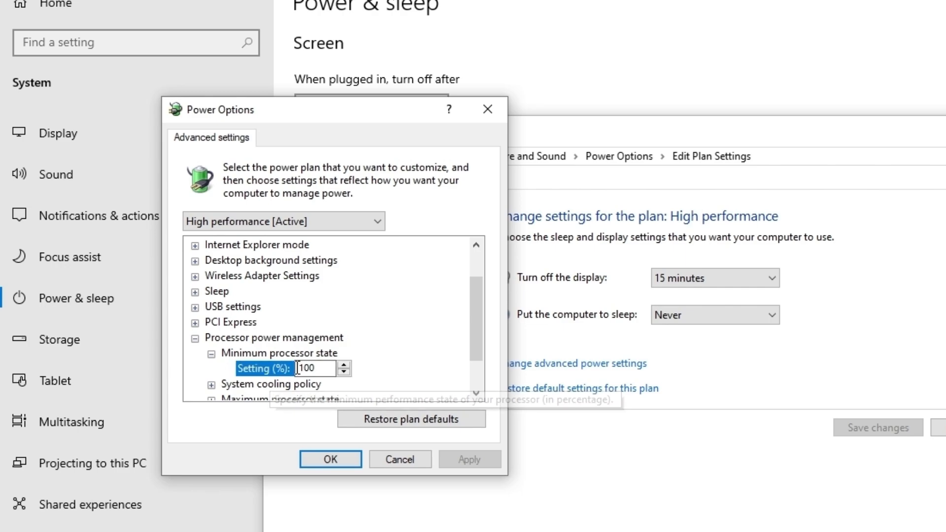
{"action": "type", "text": "0"}
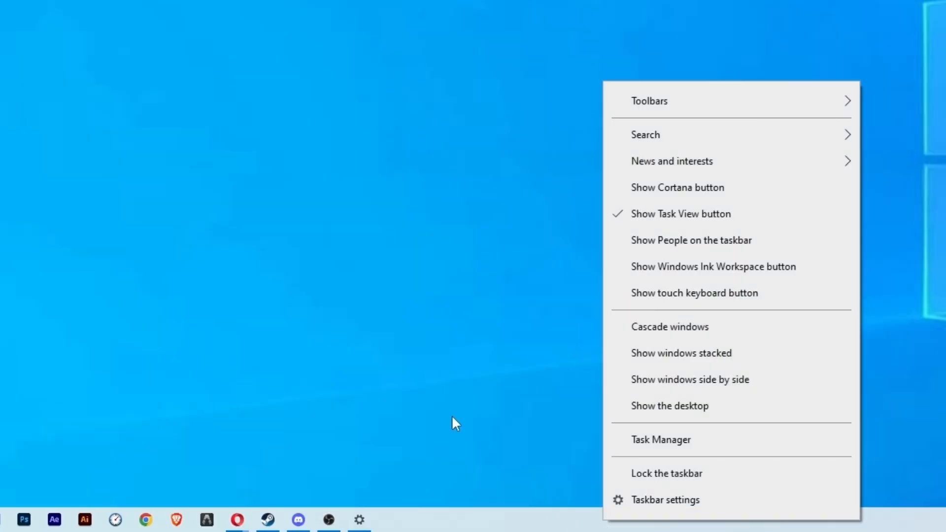
Bring up Task Manager's Startup list with Discord's options shown
{"action": "left_click", "coordinate": [661, 439]}
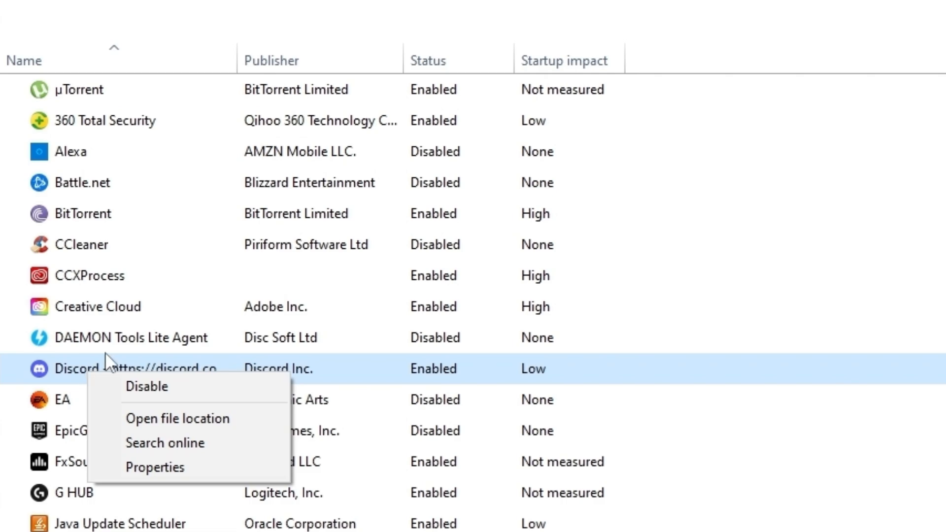
Disable Discord from launching at Windows startup
{"action": "left_click", "coordinate": [146, 387]}
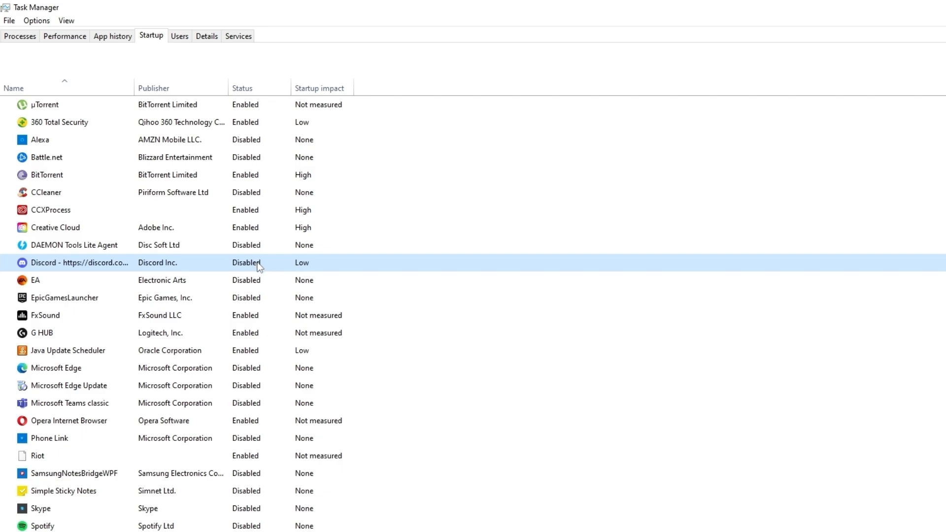
{"action": "mouse_move", "coordinate": [268, 264]}
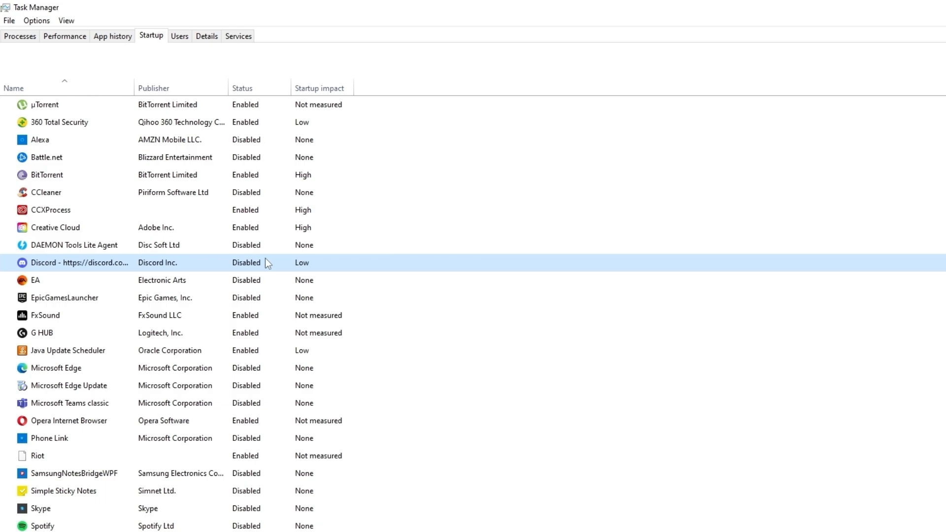
{"action": "mouse_move", "coordinate": [199, 280]}
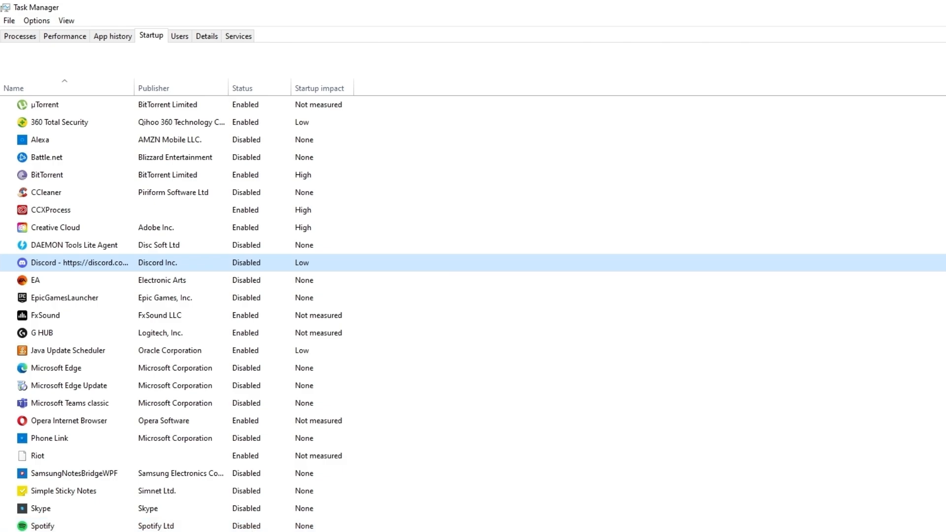
{"action": "mouse_move", "coordinate": [332, 275]}
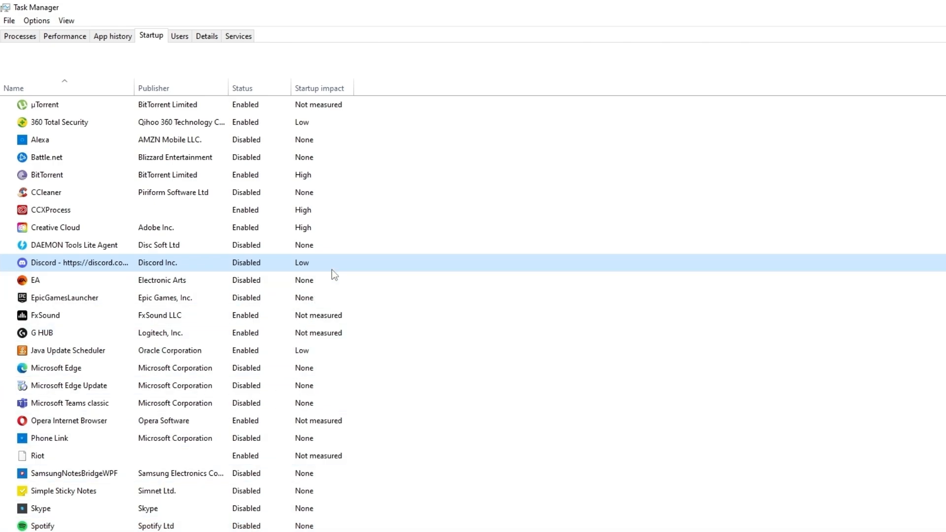
{"action": "mouse_move", "coordinate": [326, 269]}
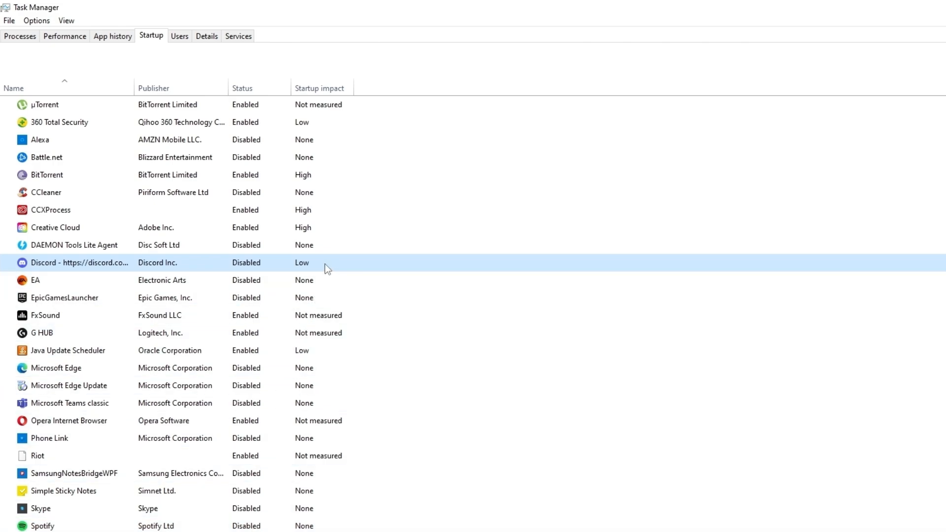